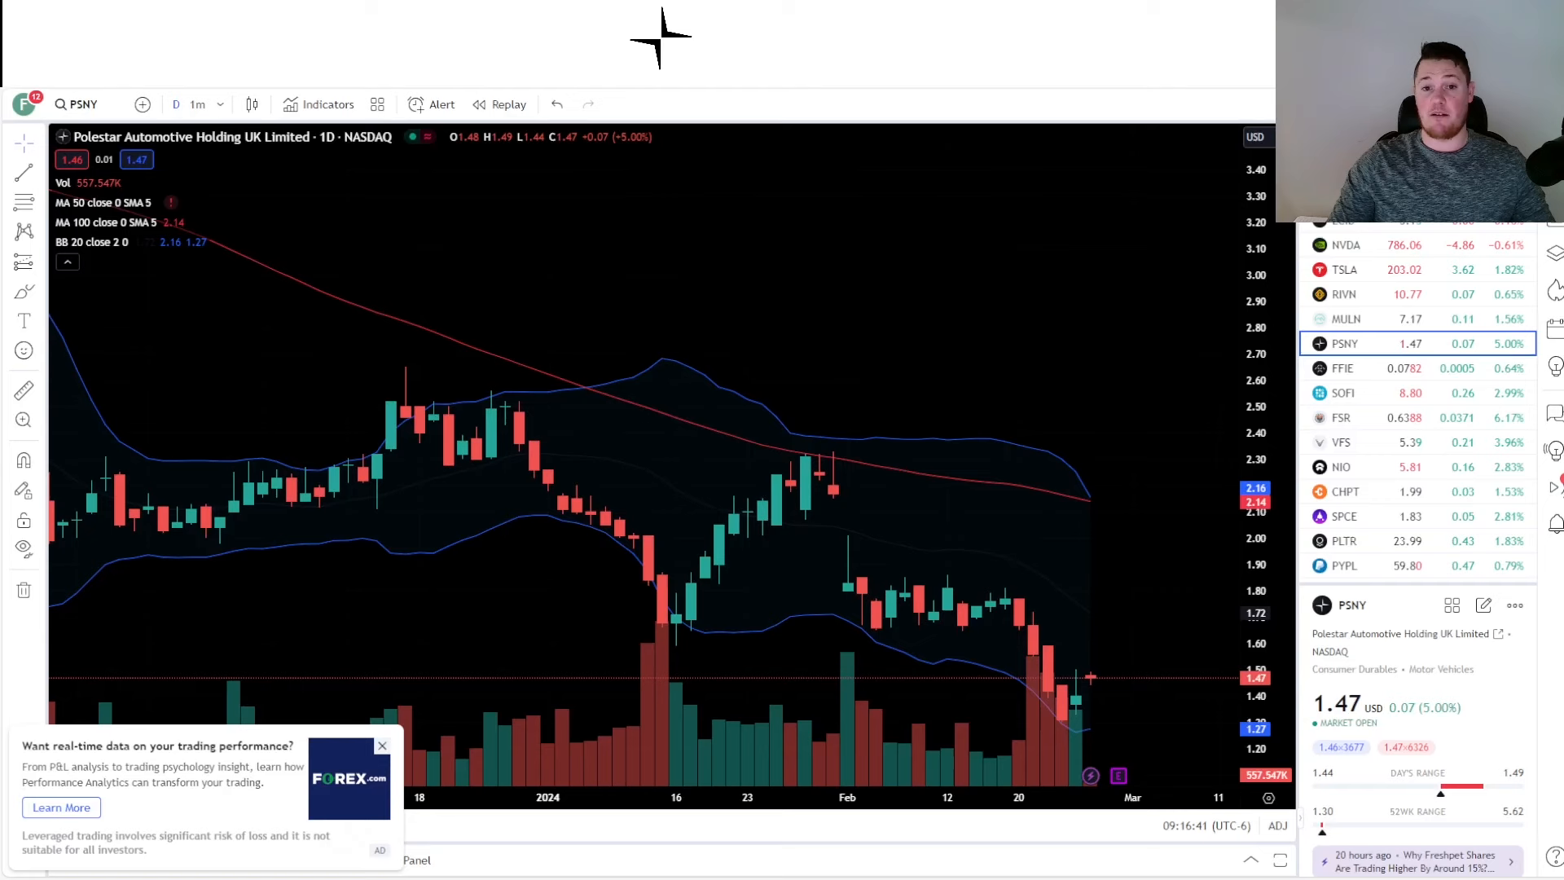
mouse_move(1049, 723)
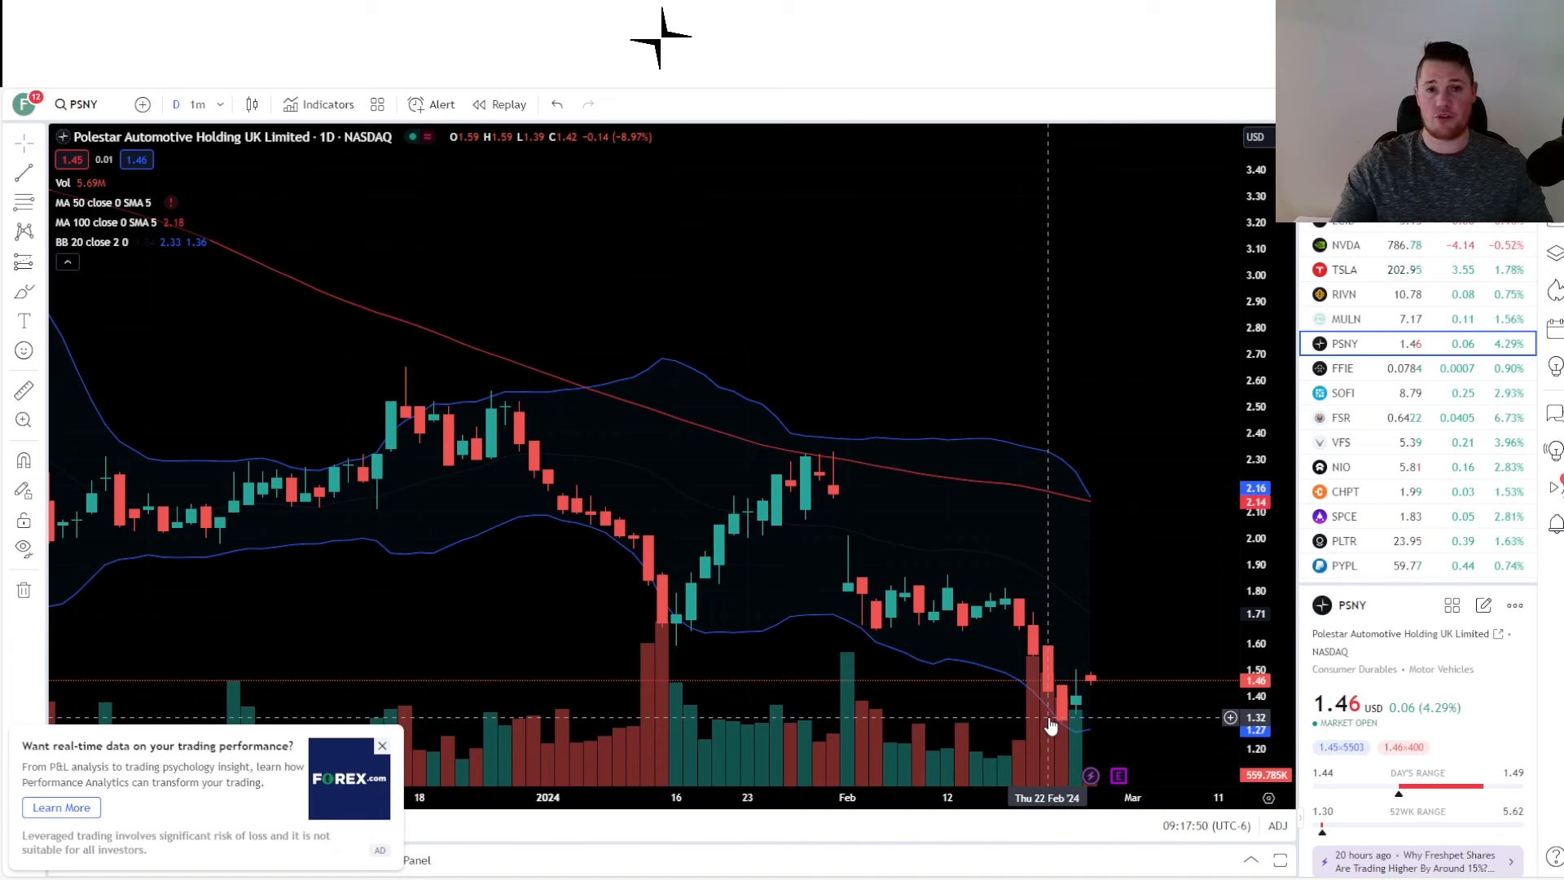
mouse_move(621, 626)
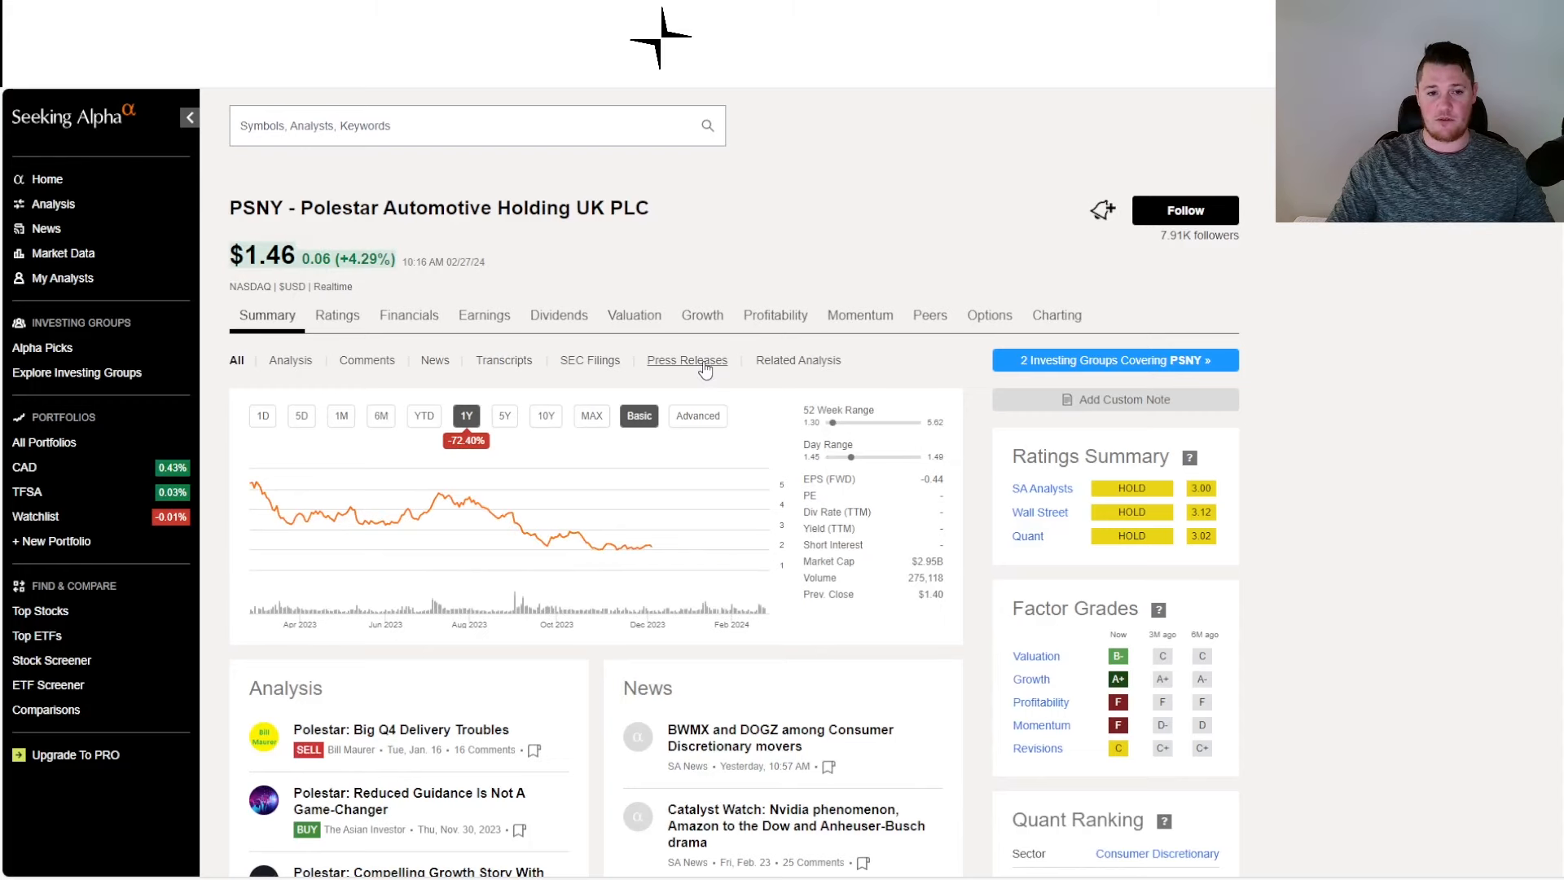
Show Polestar's press releases on Seeking Alpha and read the first release in the list.
click(686, 360)
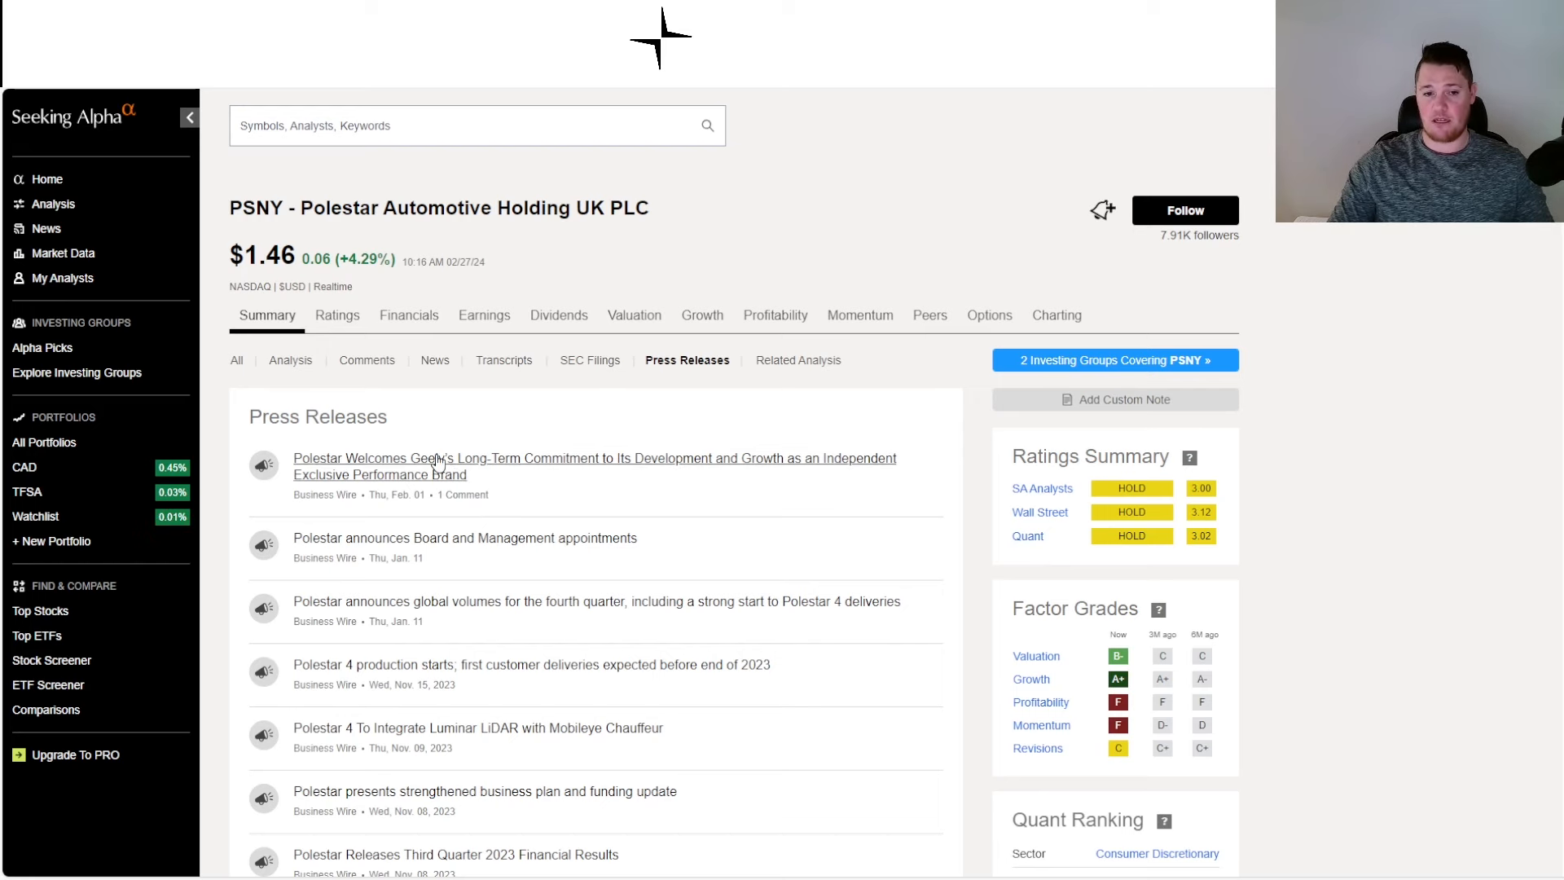
click(593, 458)
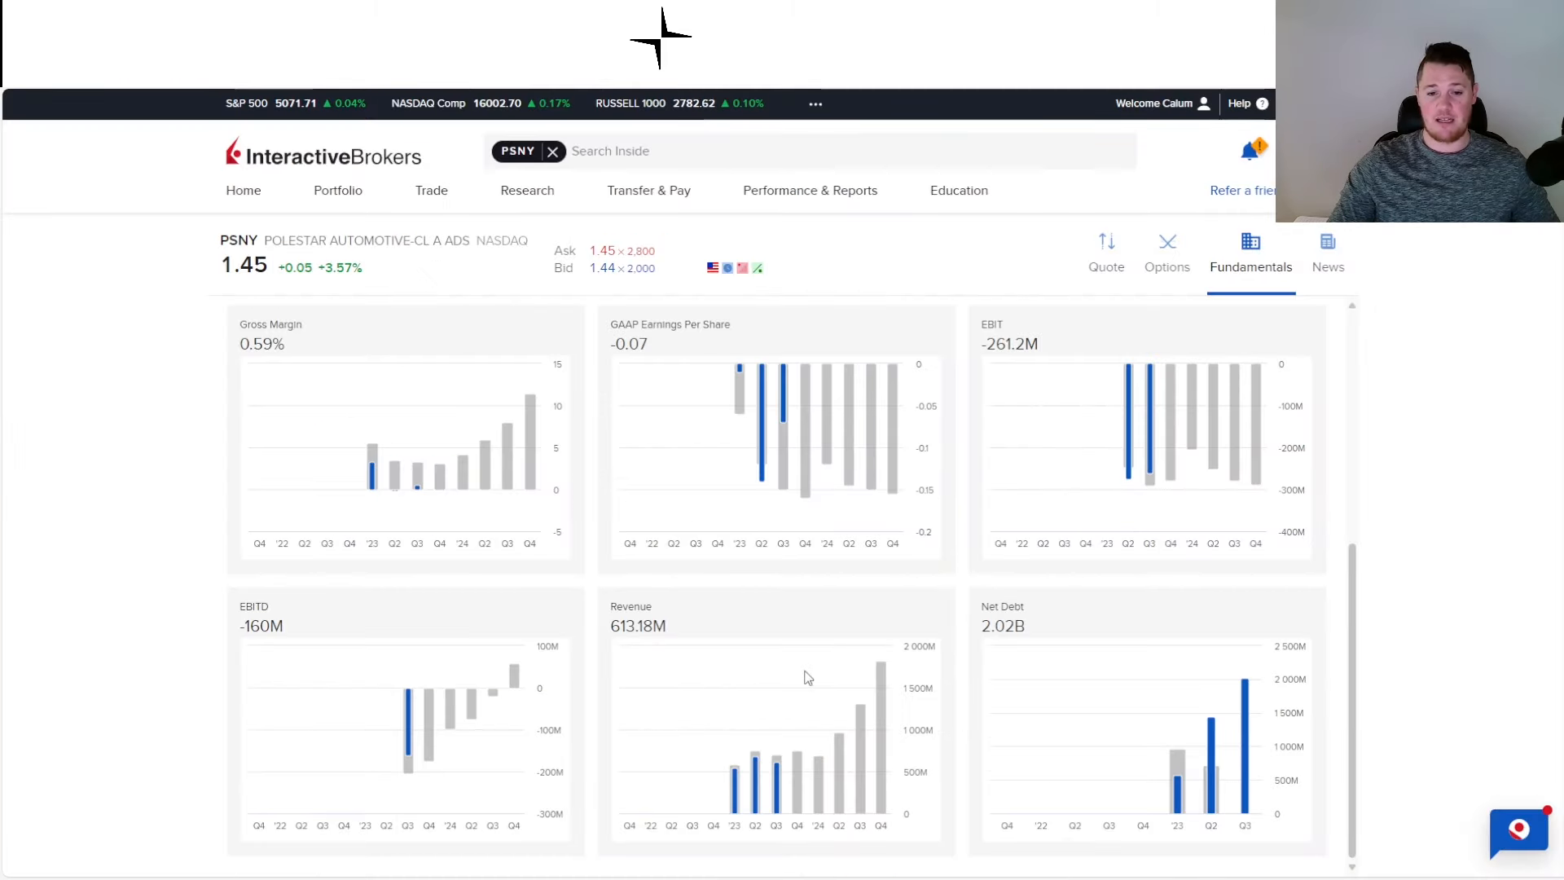
mouse_move(798, 593)
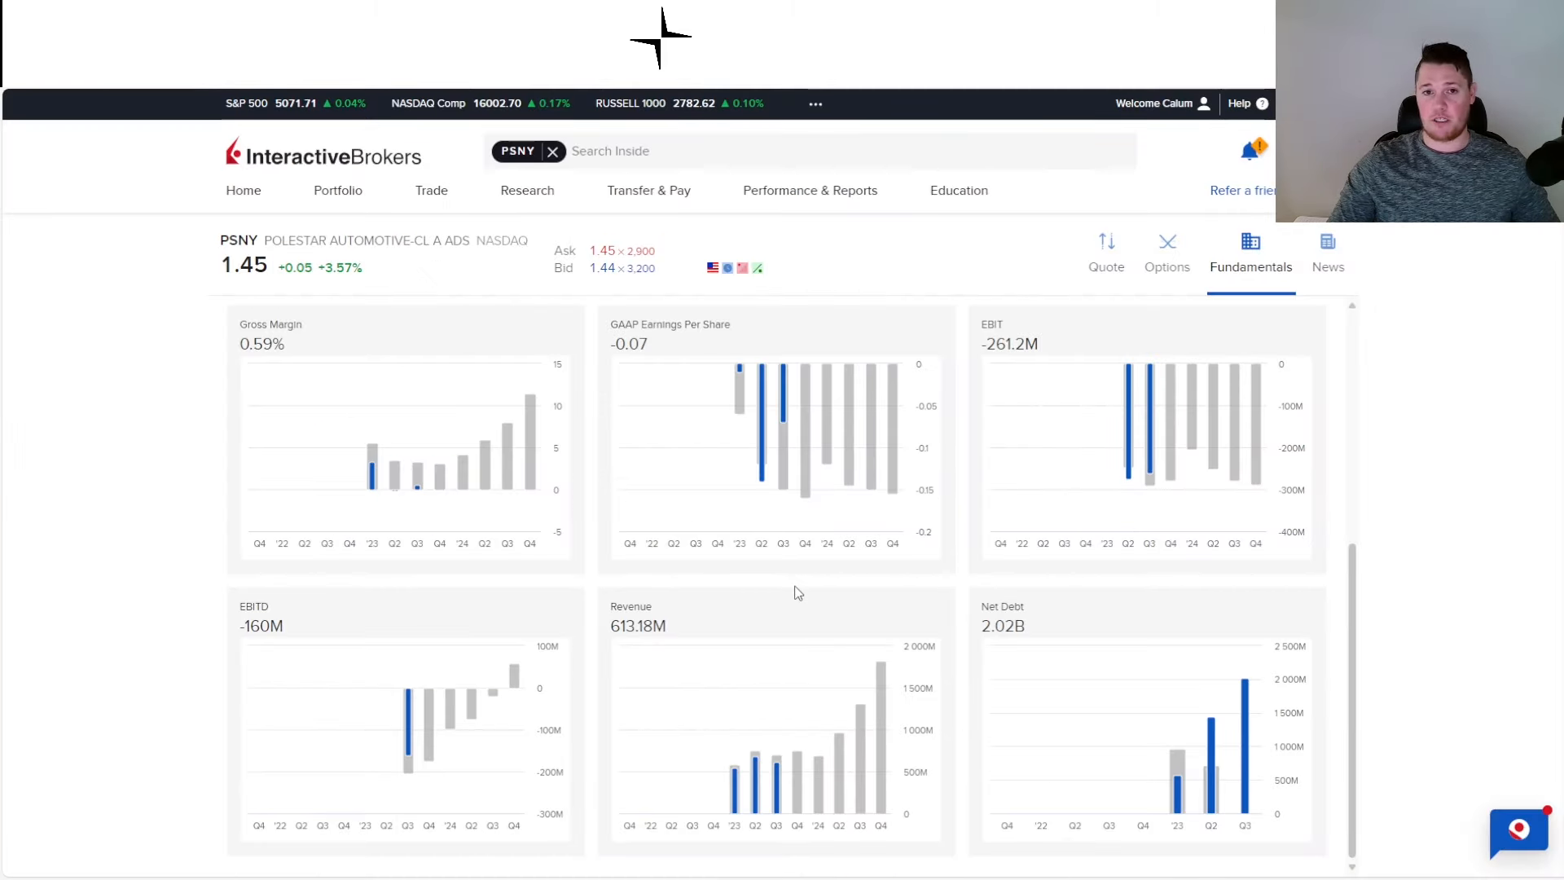
mouse_move(796, 767)
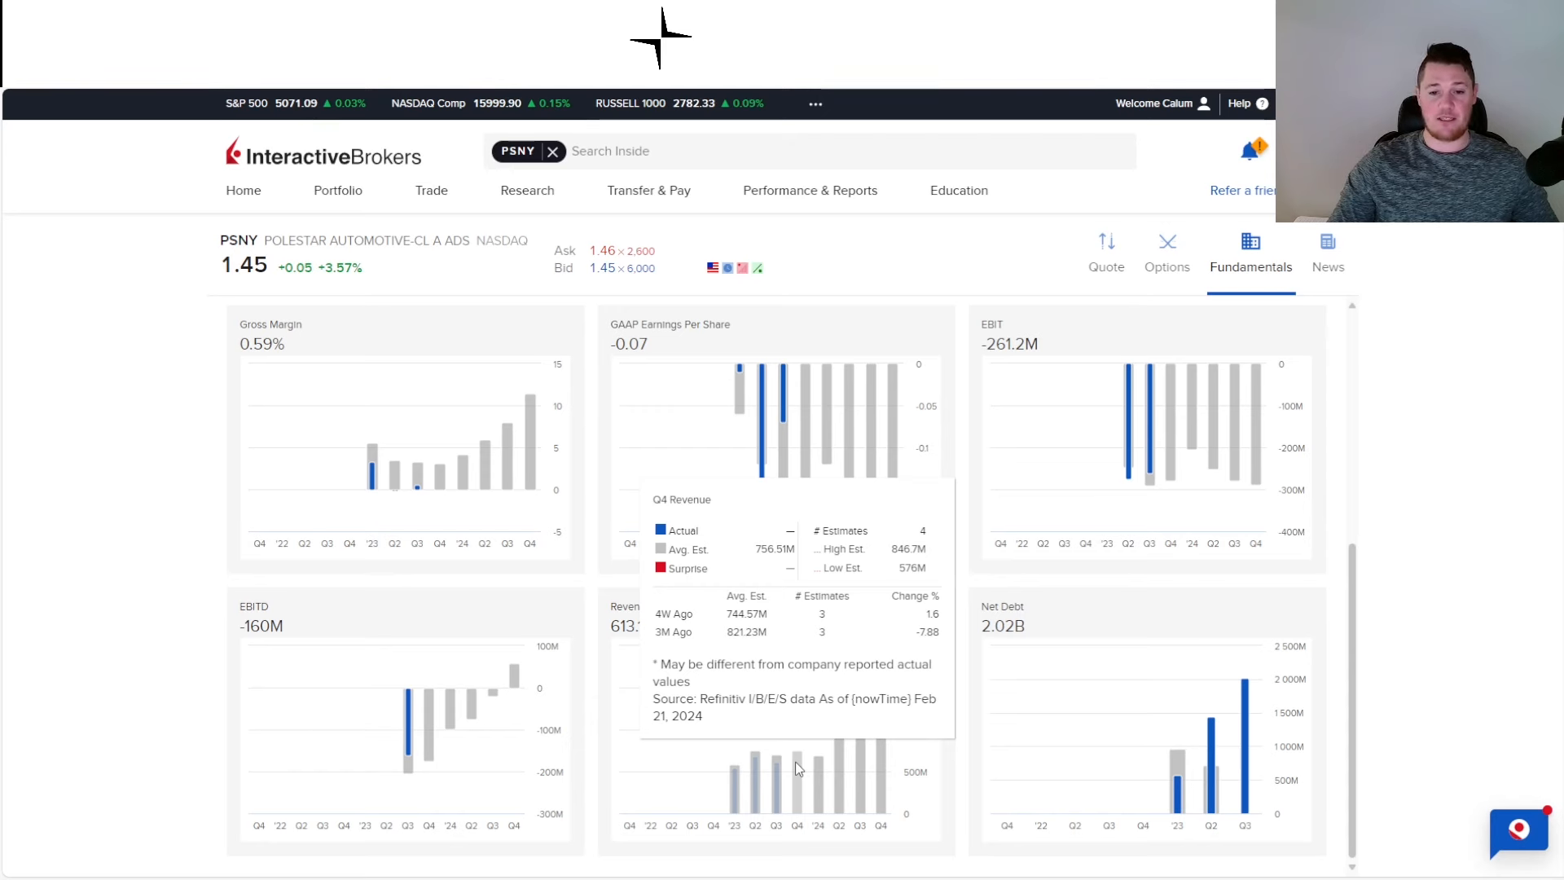
click(805, 316)
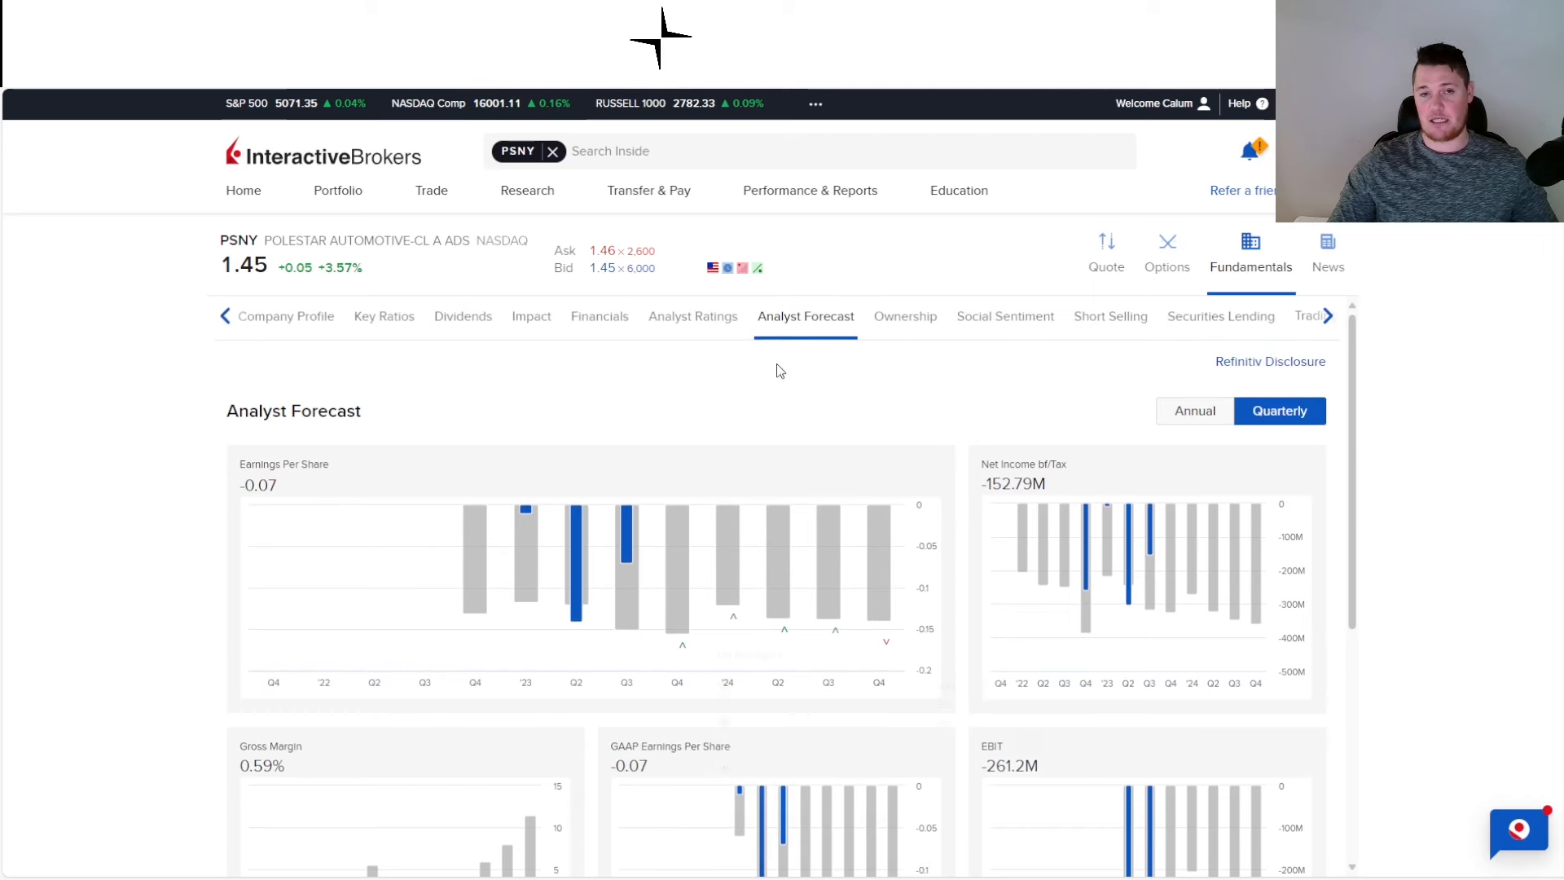
mouse_move(670, 548)
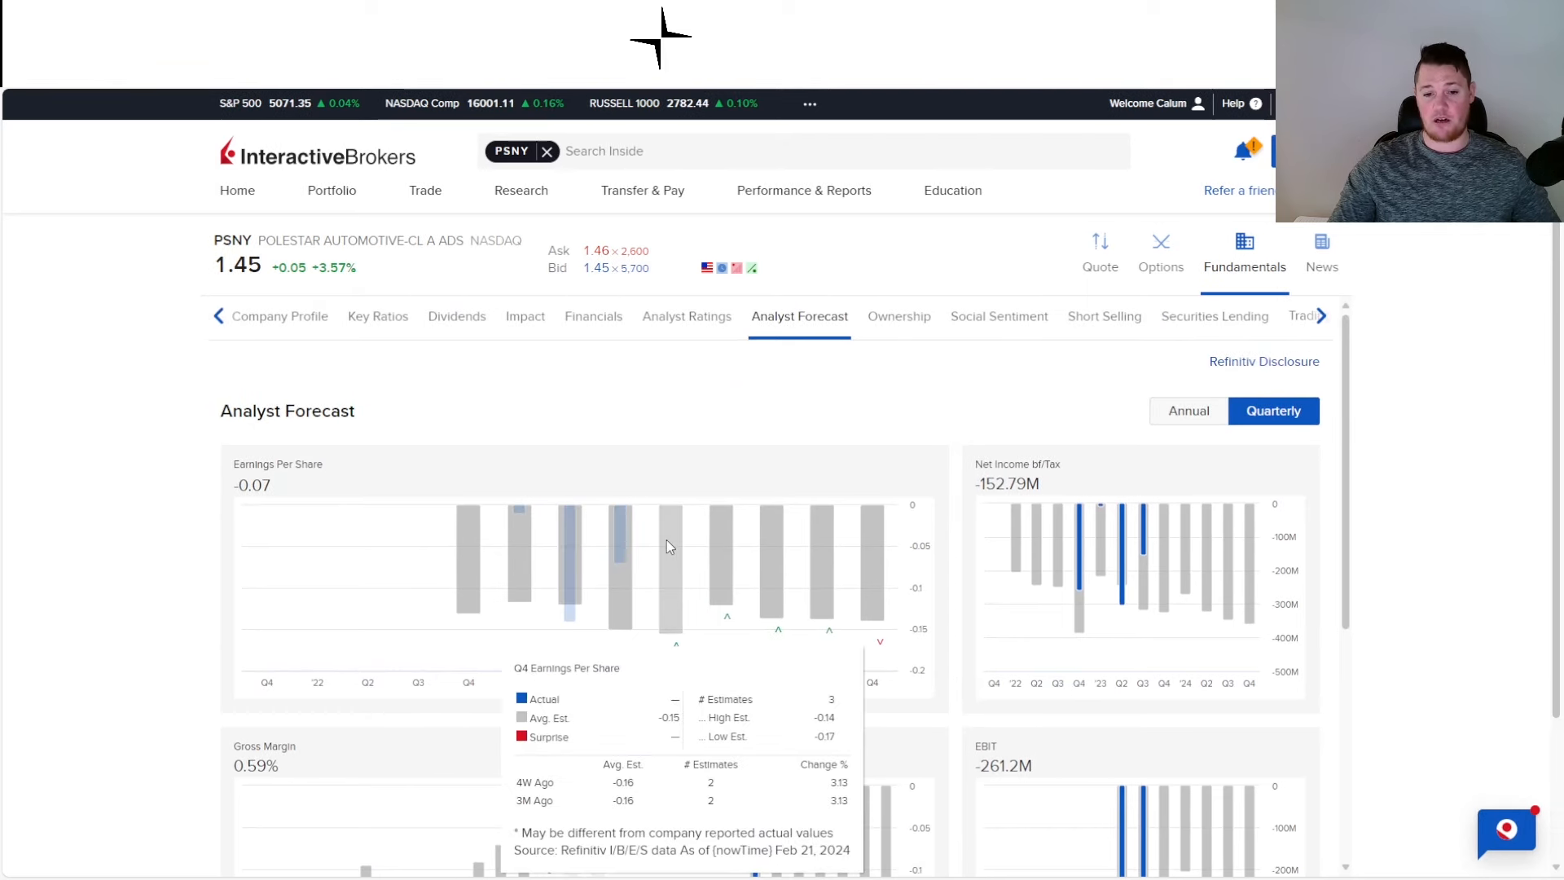
mouse_move(658, 383)
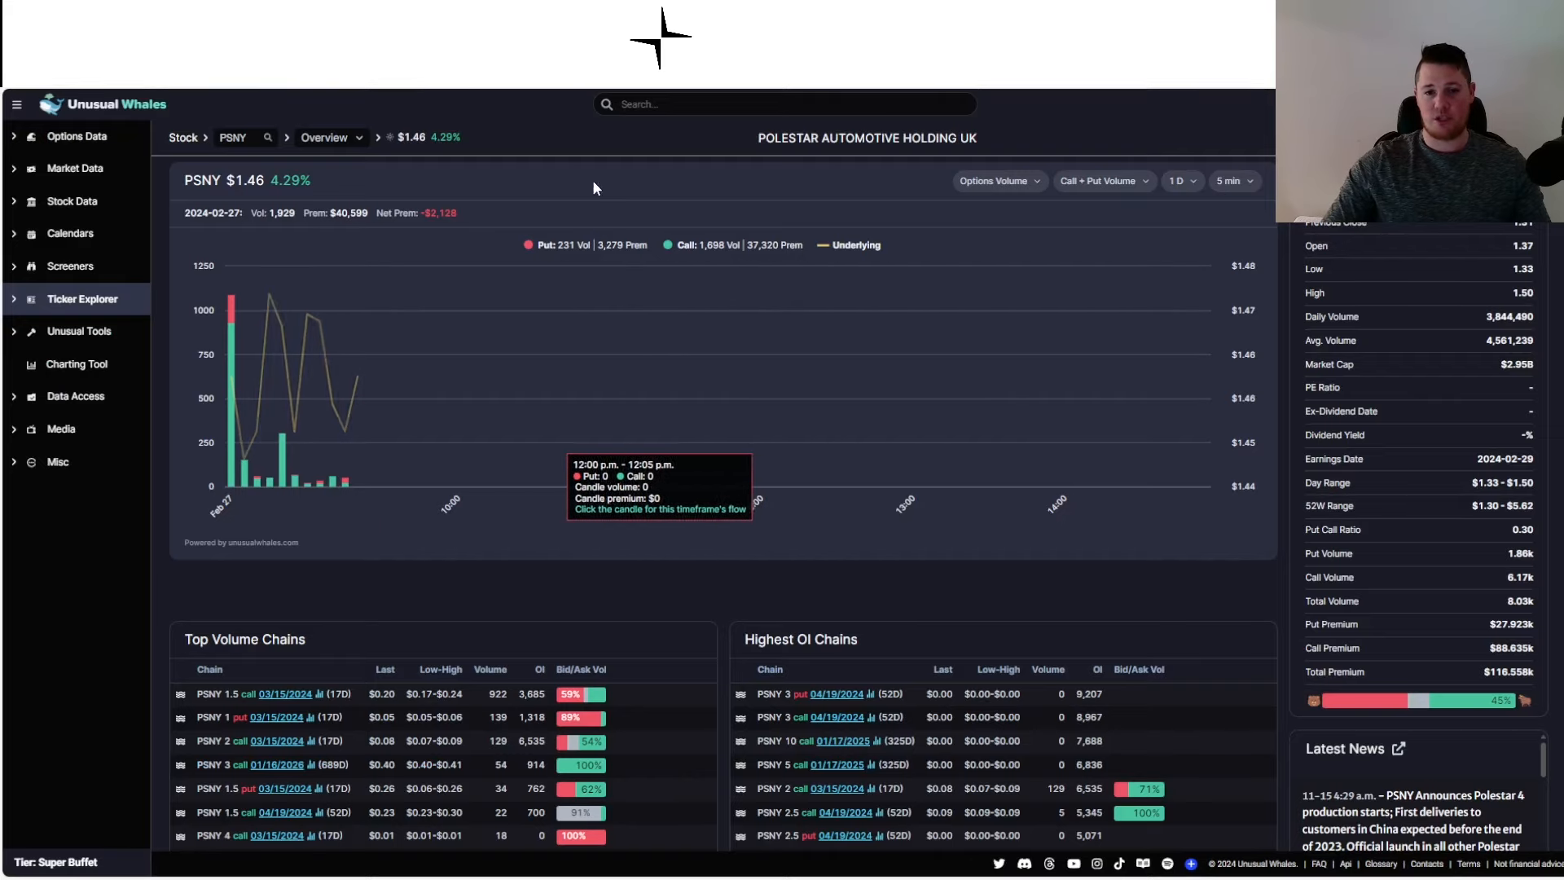
mouse_move(539, 305)
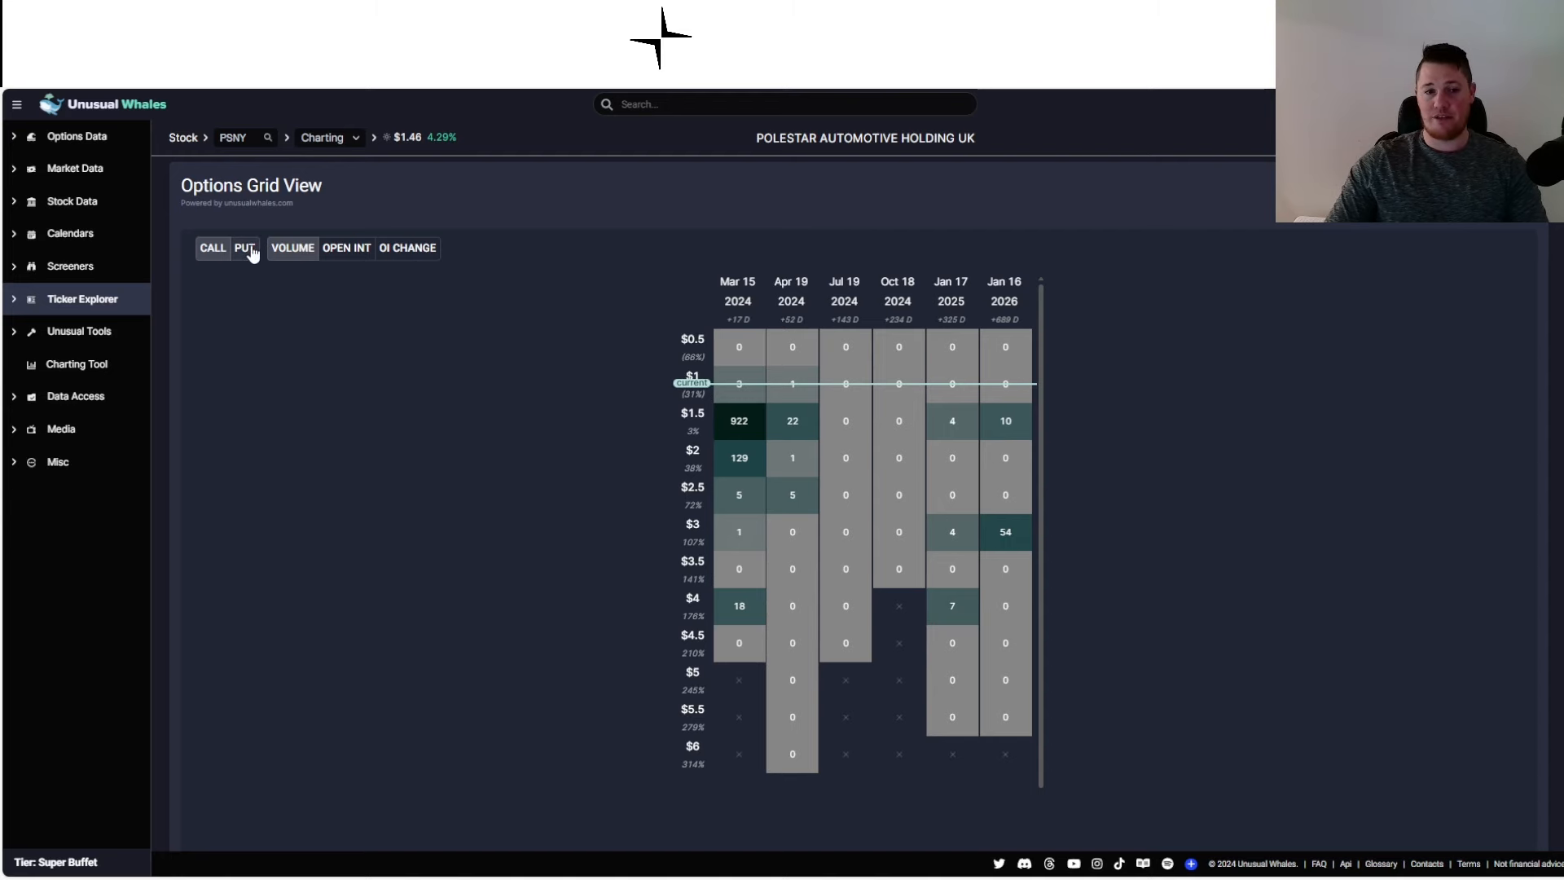
Toggle the PSNY options grid from call volume to put volume by strike and expiry.
click(243, 248)
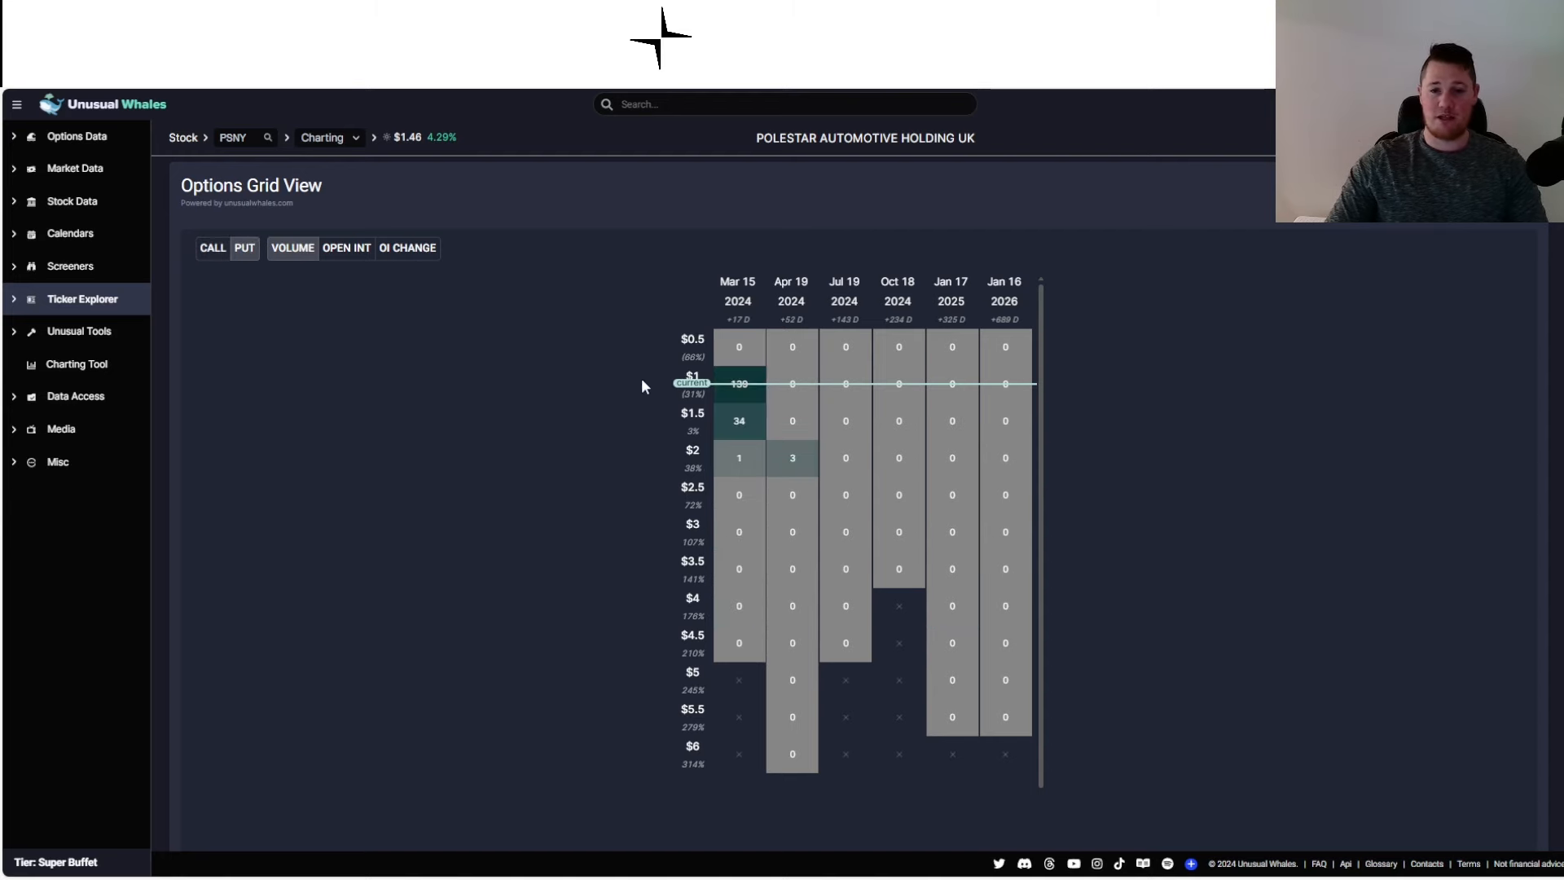
mouse_move(629, 401)
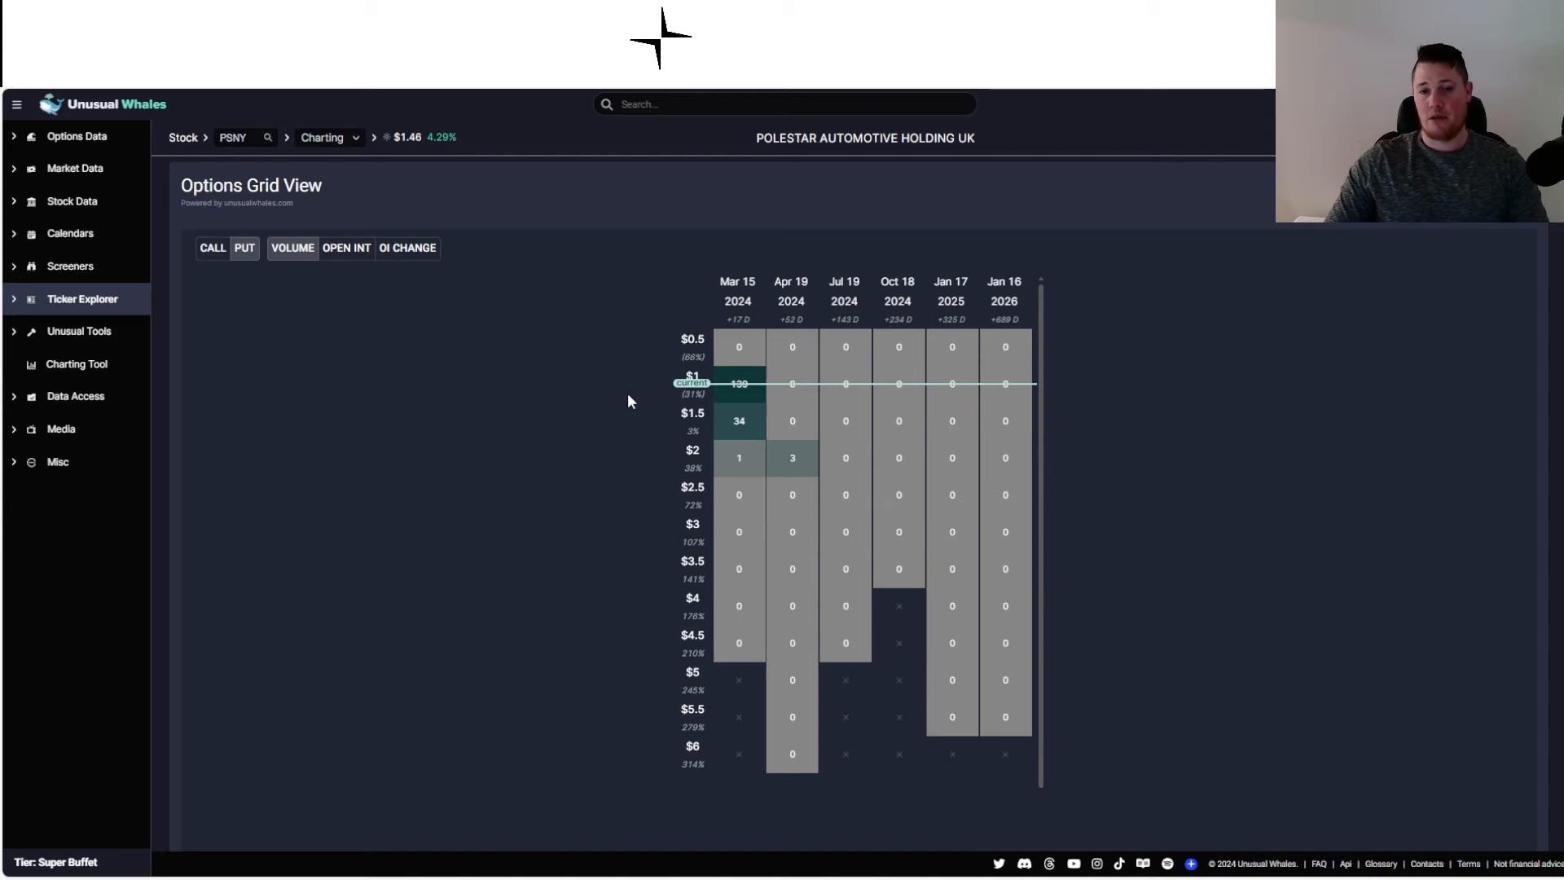
mouse_move(766, 239)
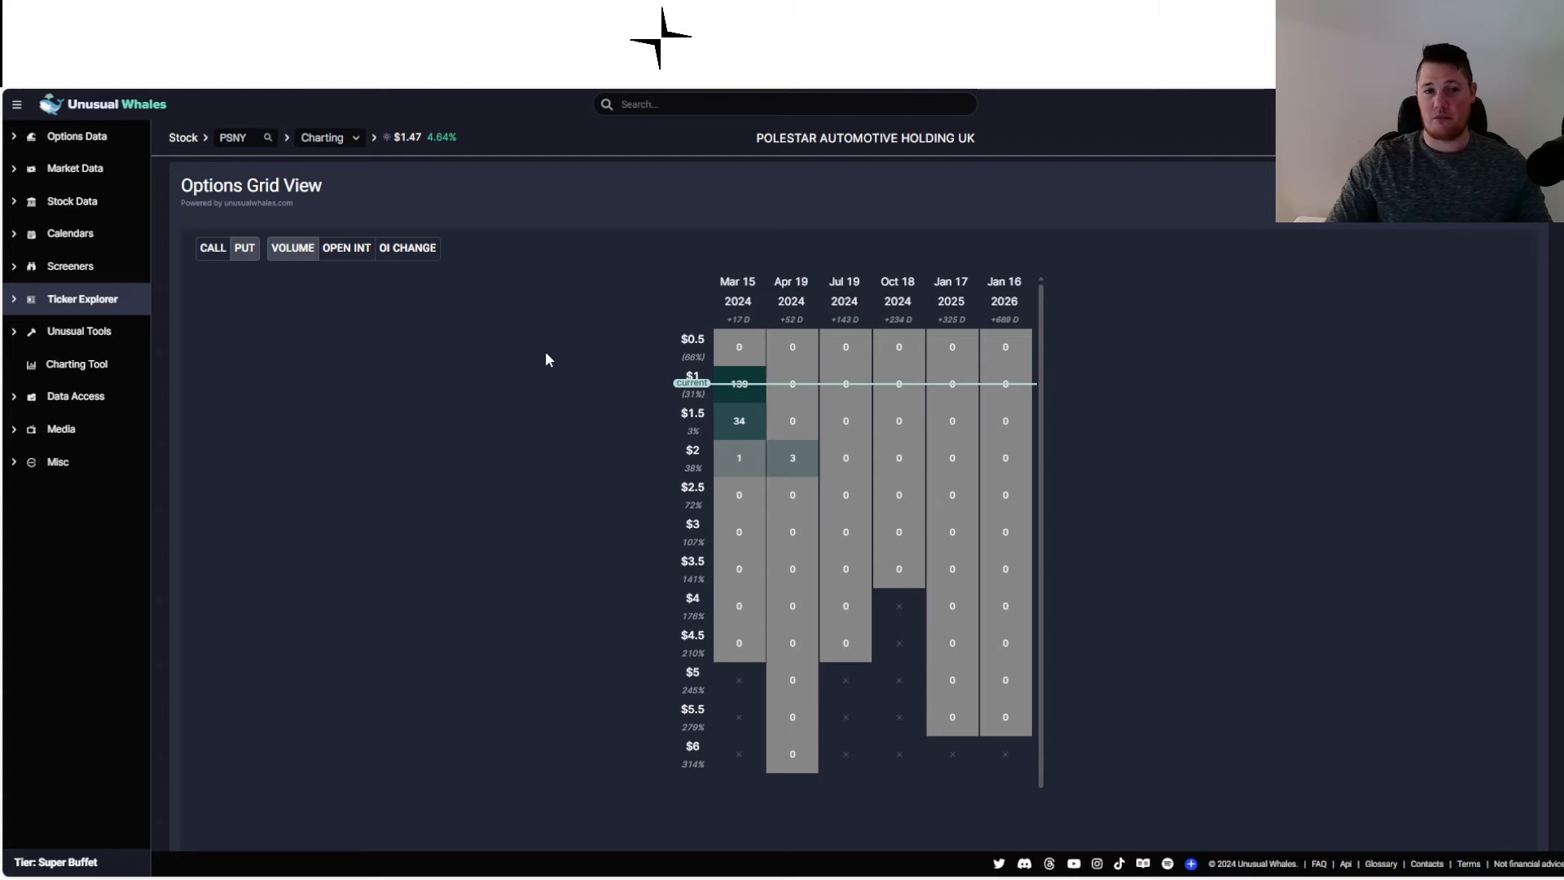
click(71, 200)
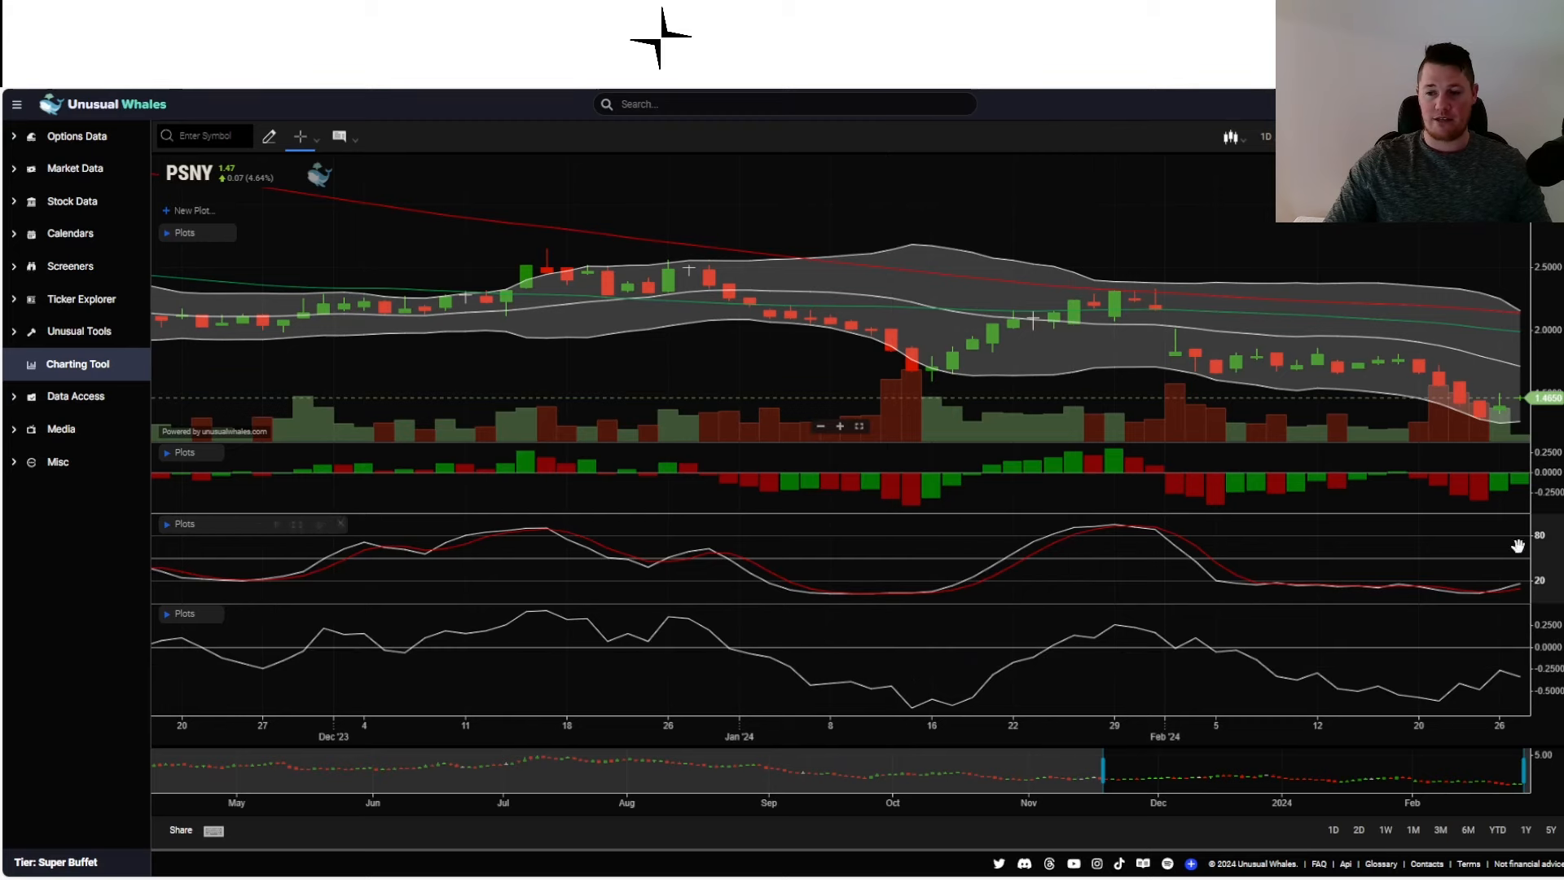
mouse_move(1514, 586)
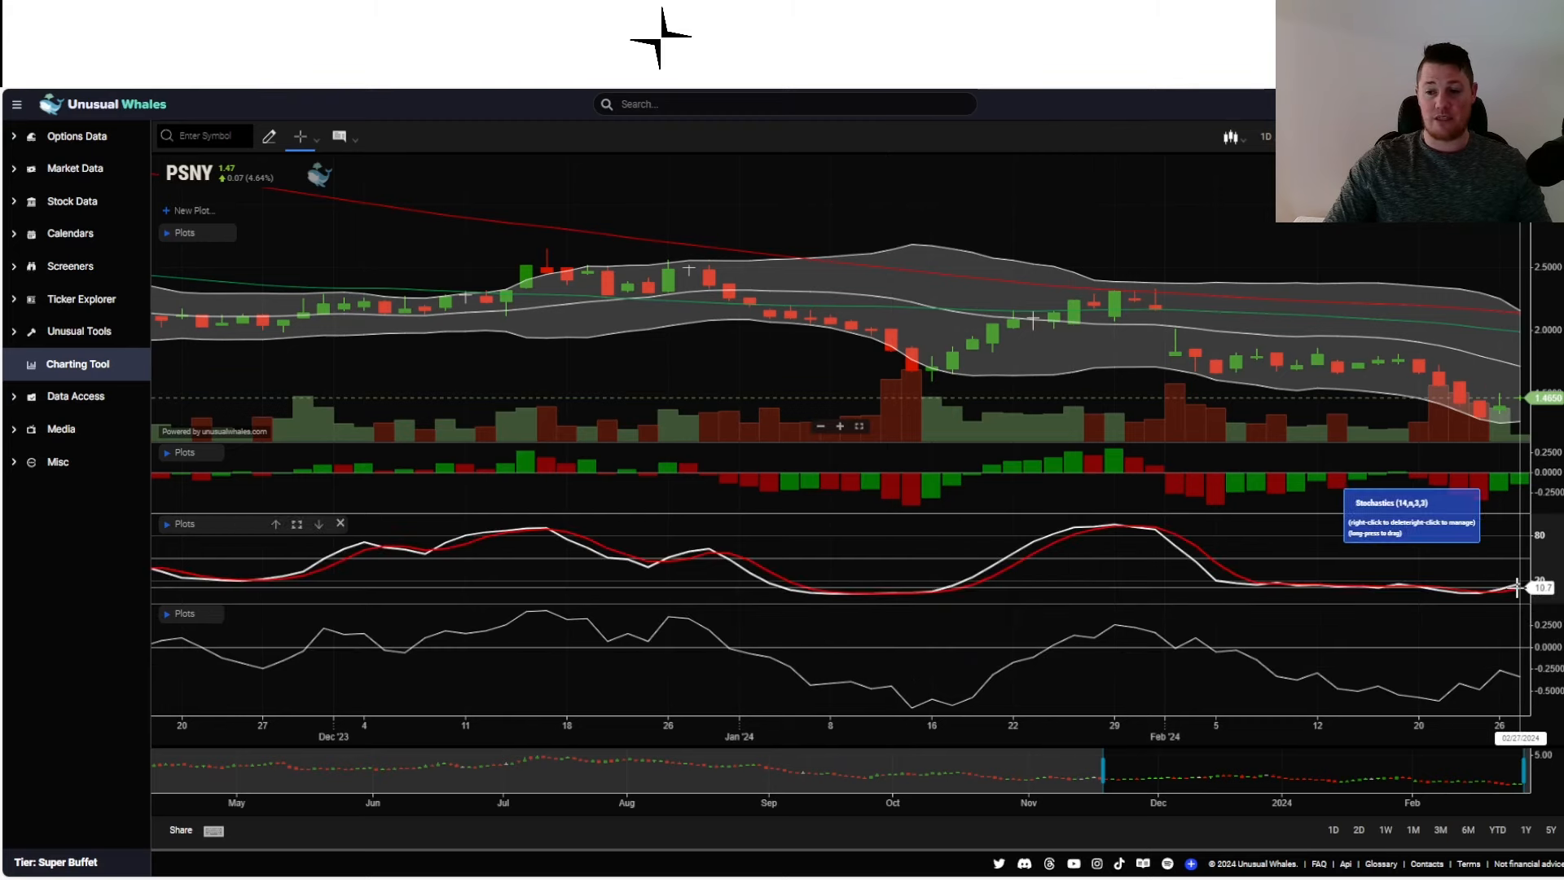
mouse_move(1396, 521)
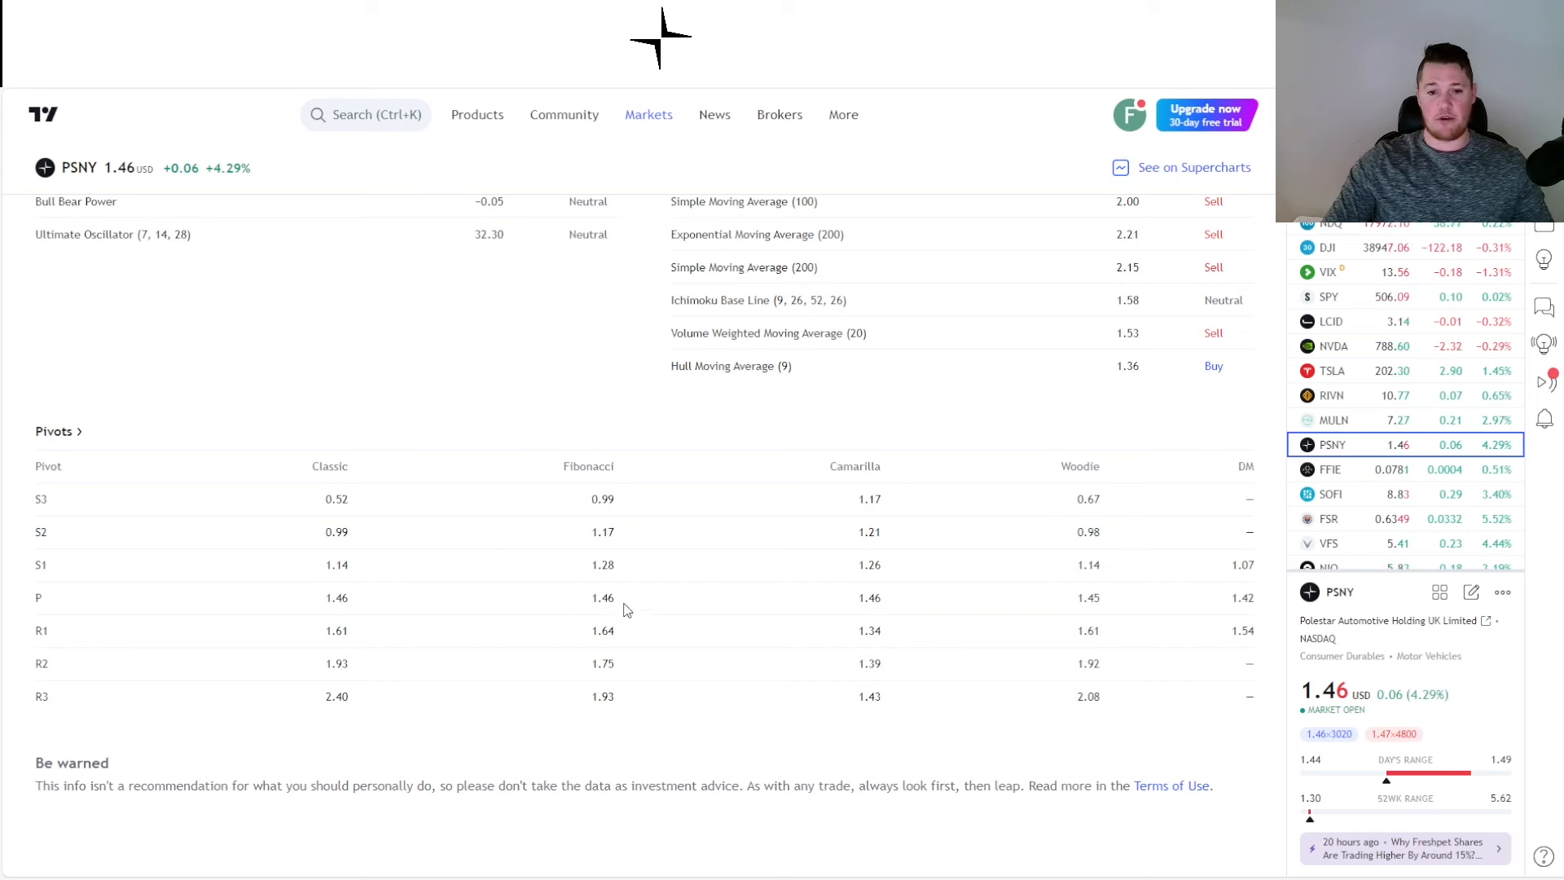
mouse_move(624, 603)
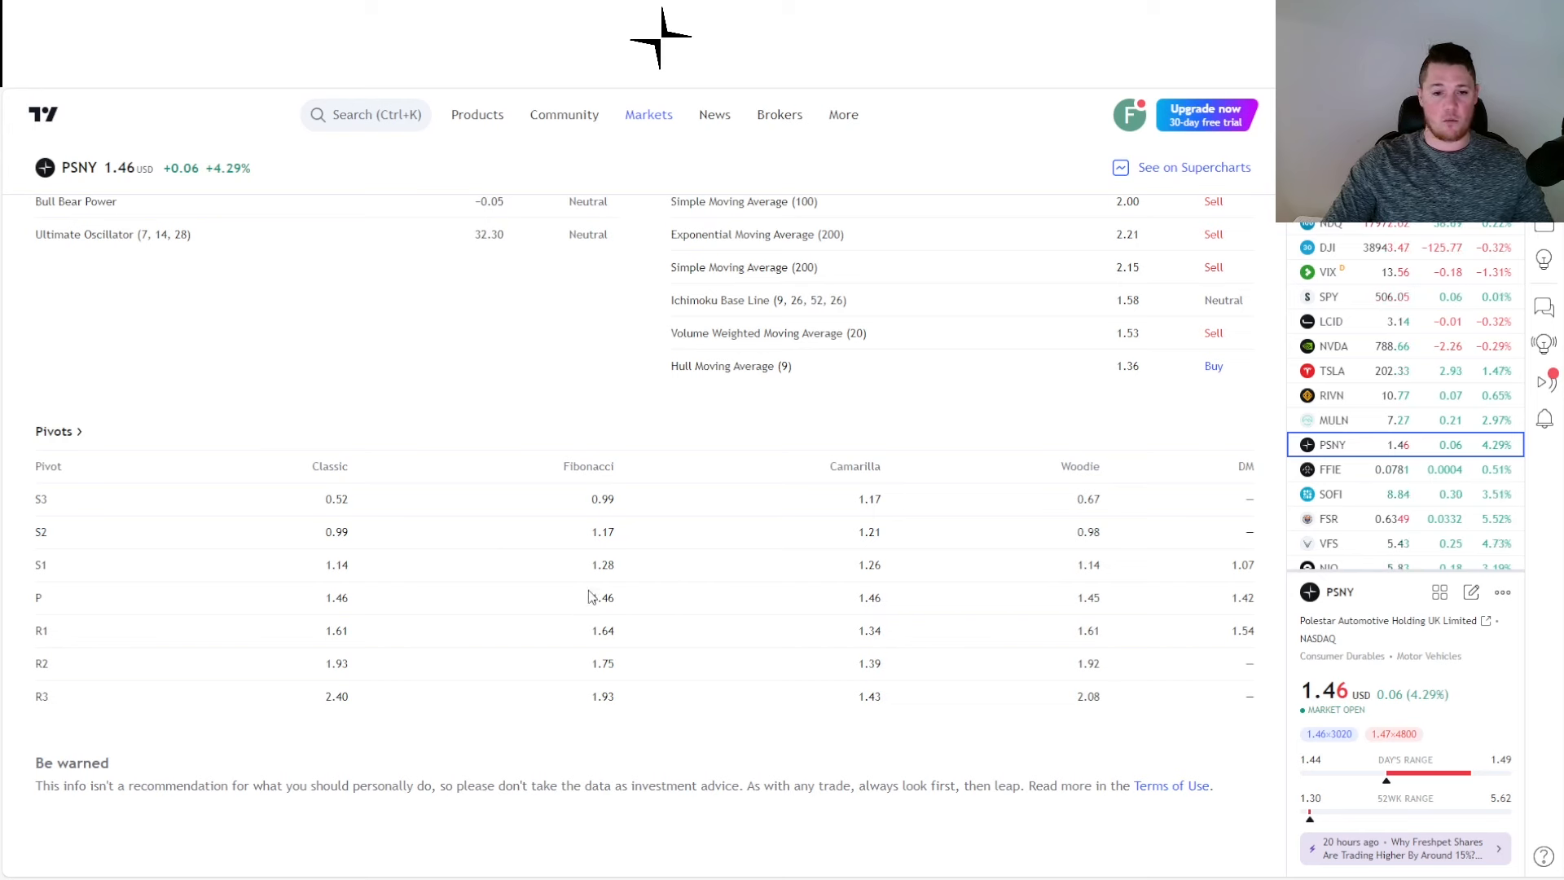
mouse_move(639, 579)
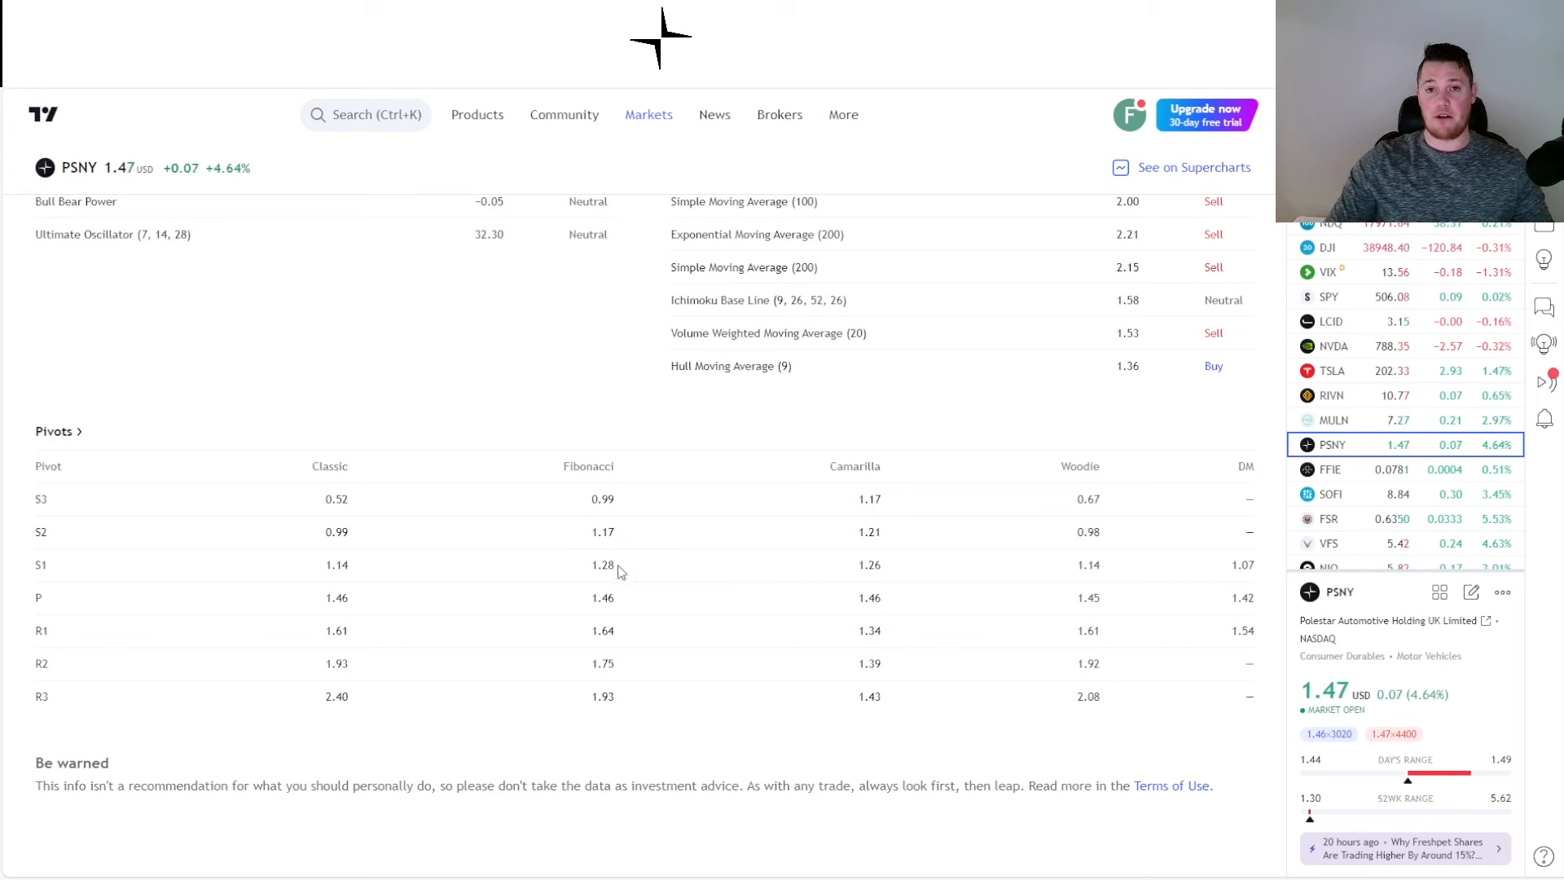
mouse_move(586, 649)
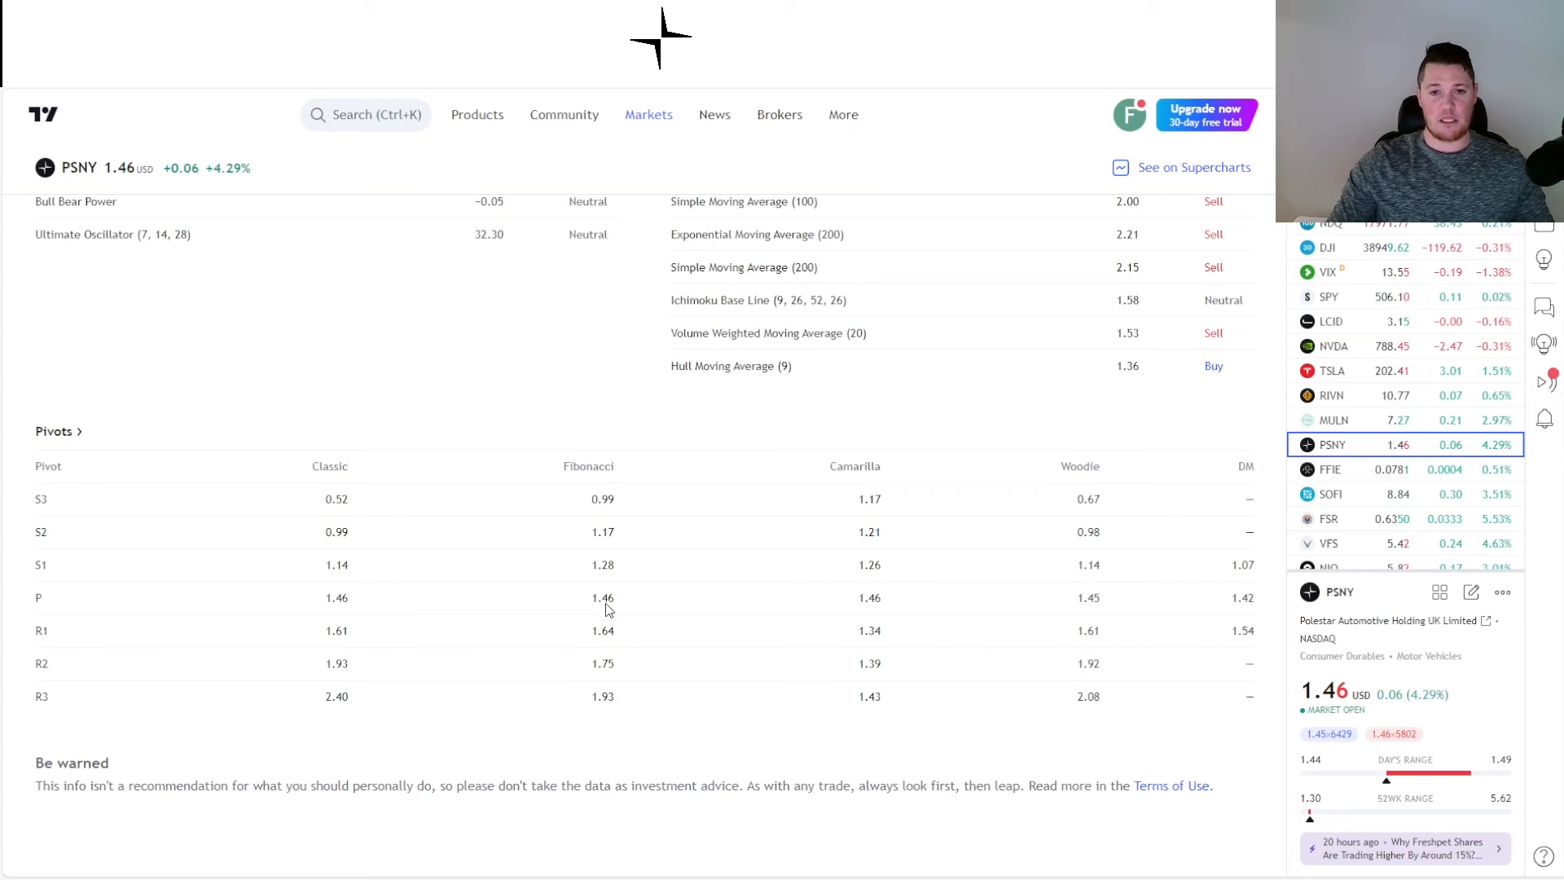
Return to Unusual Whales' PSNY charting tool after reviewing TradingView's pivot levels.
click(564, 114)
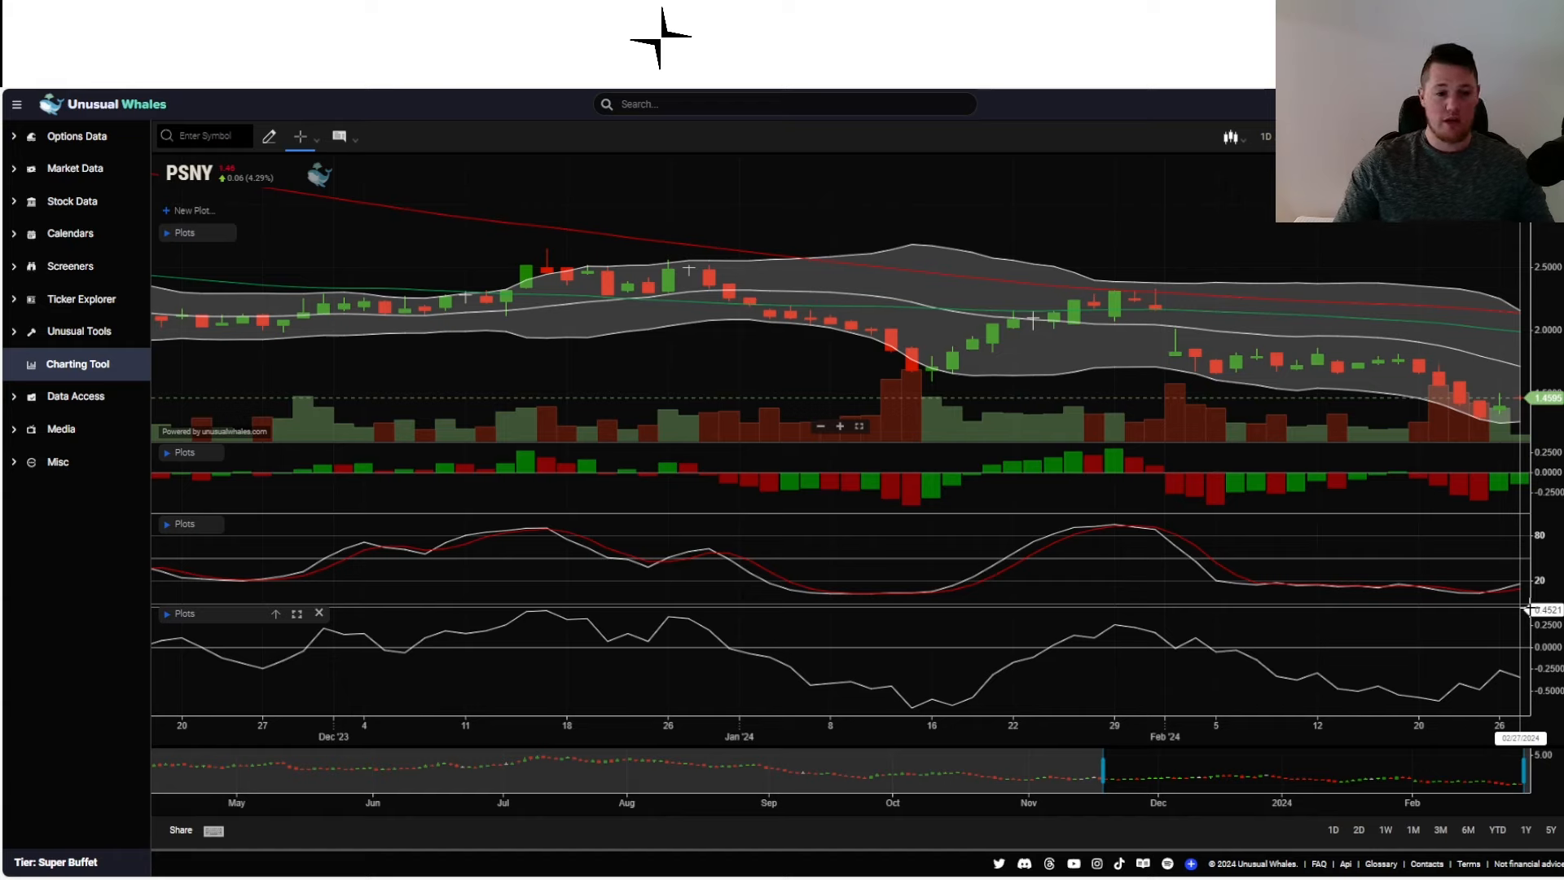
mouse_move(1496, 682)
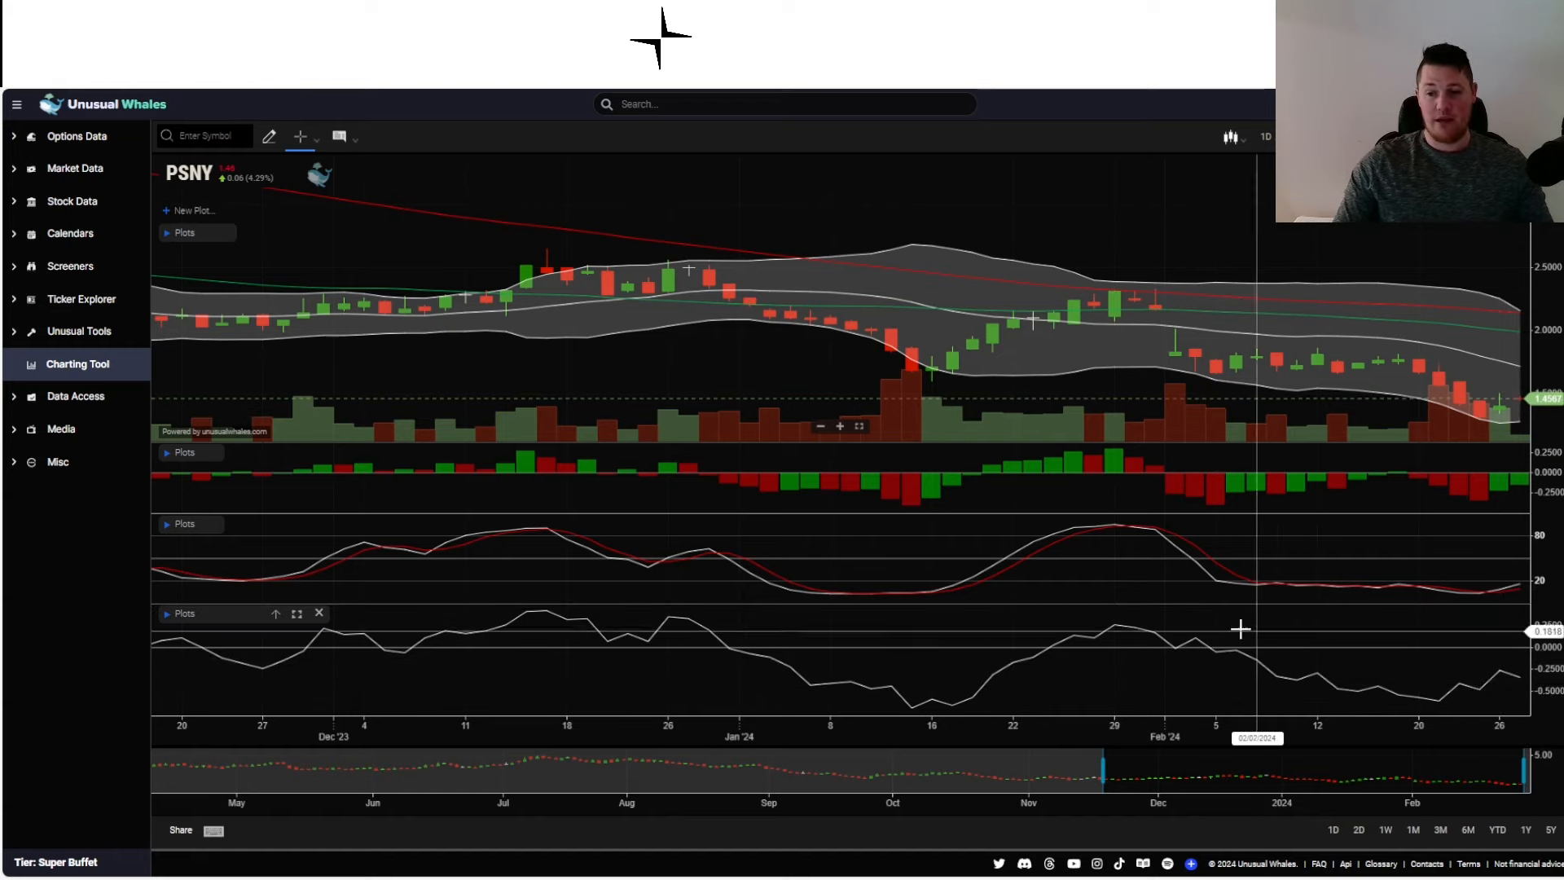
mouse_move(1118, 626)
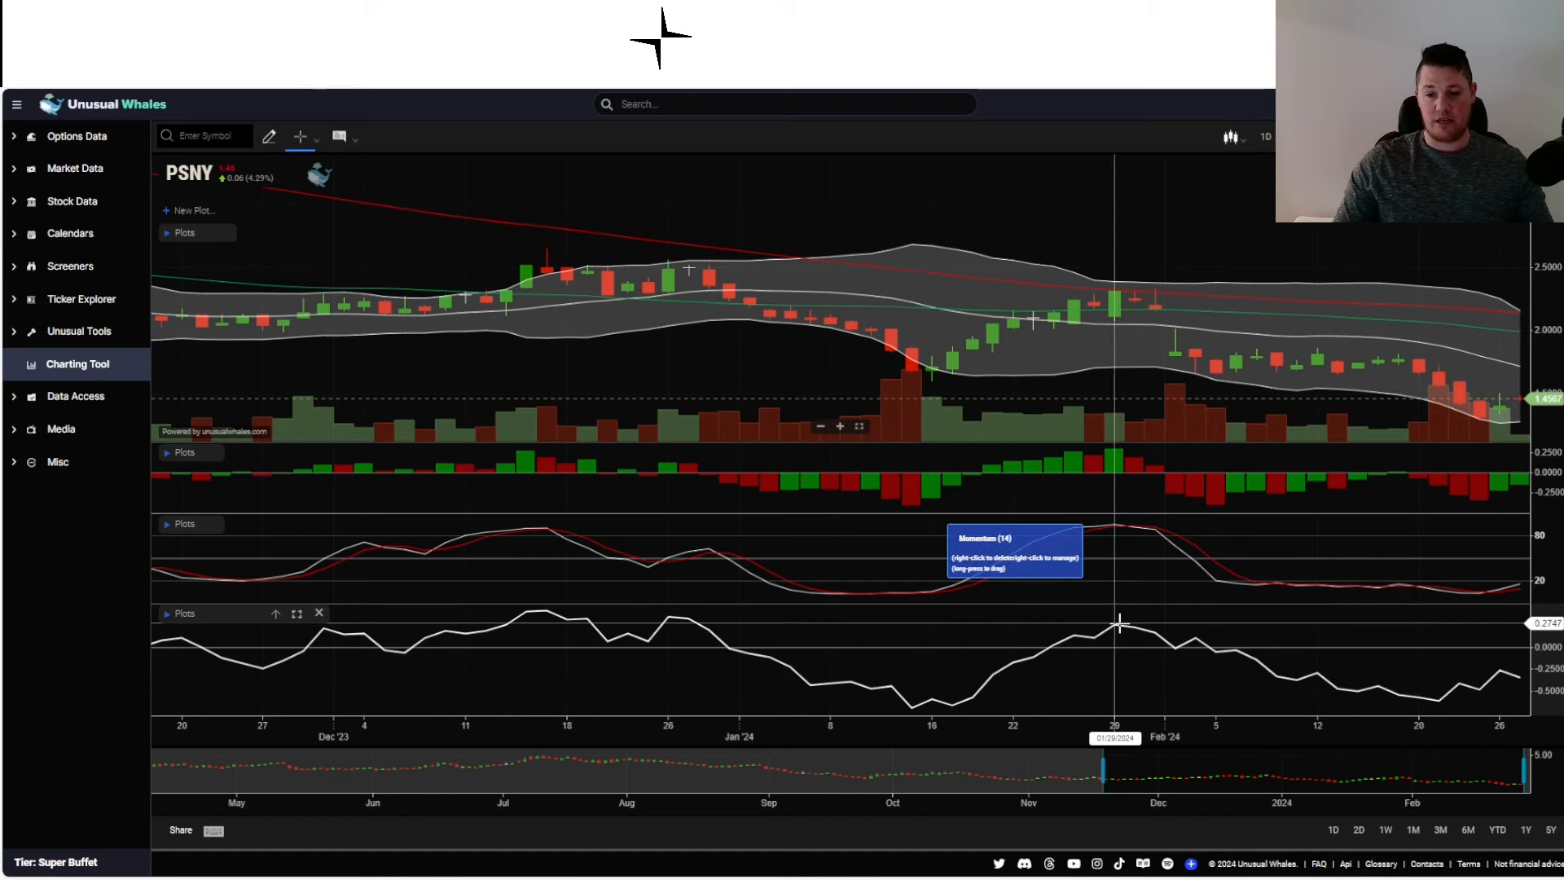
mouse_move(1391, 682)
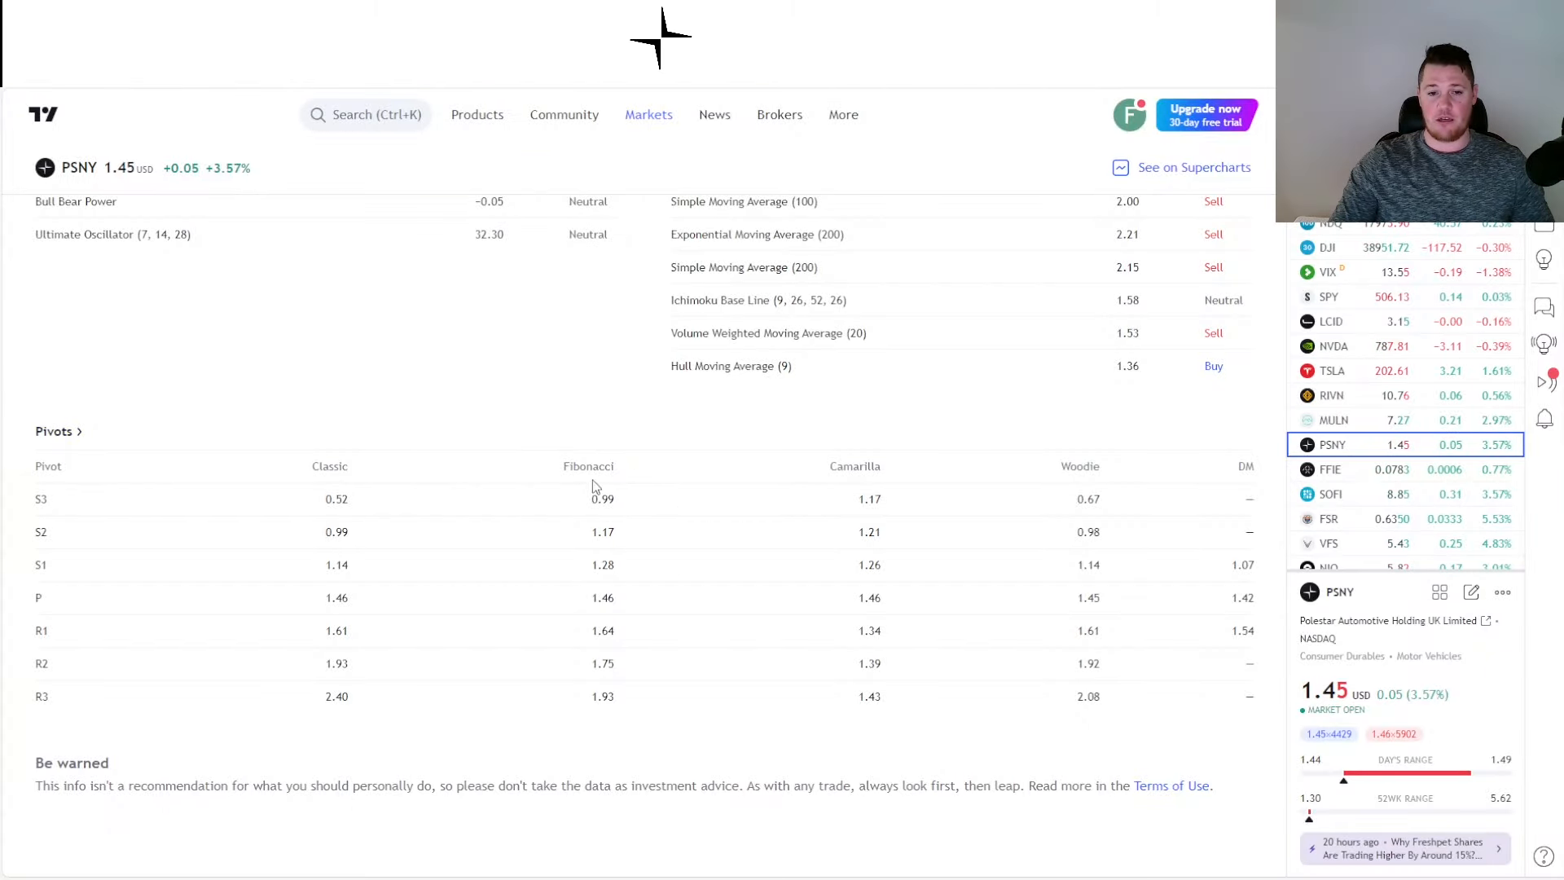
mouse_move(576, 559)
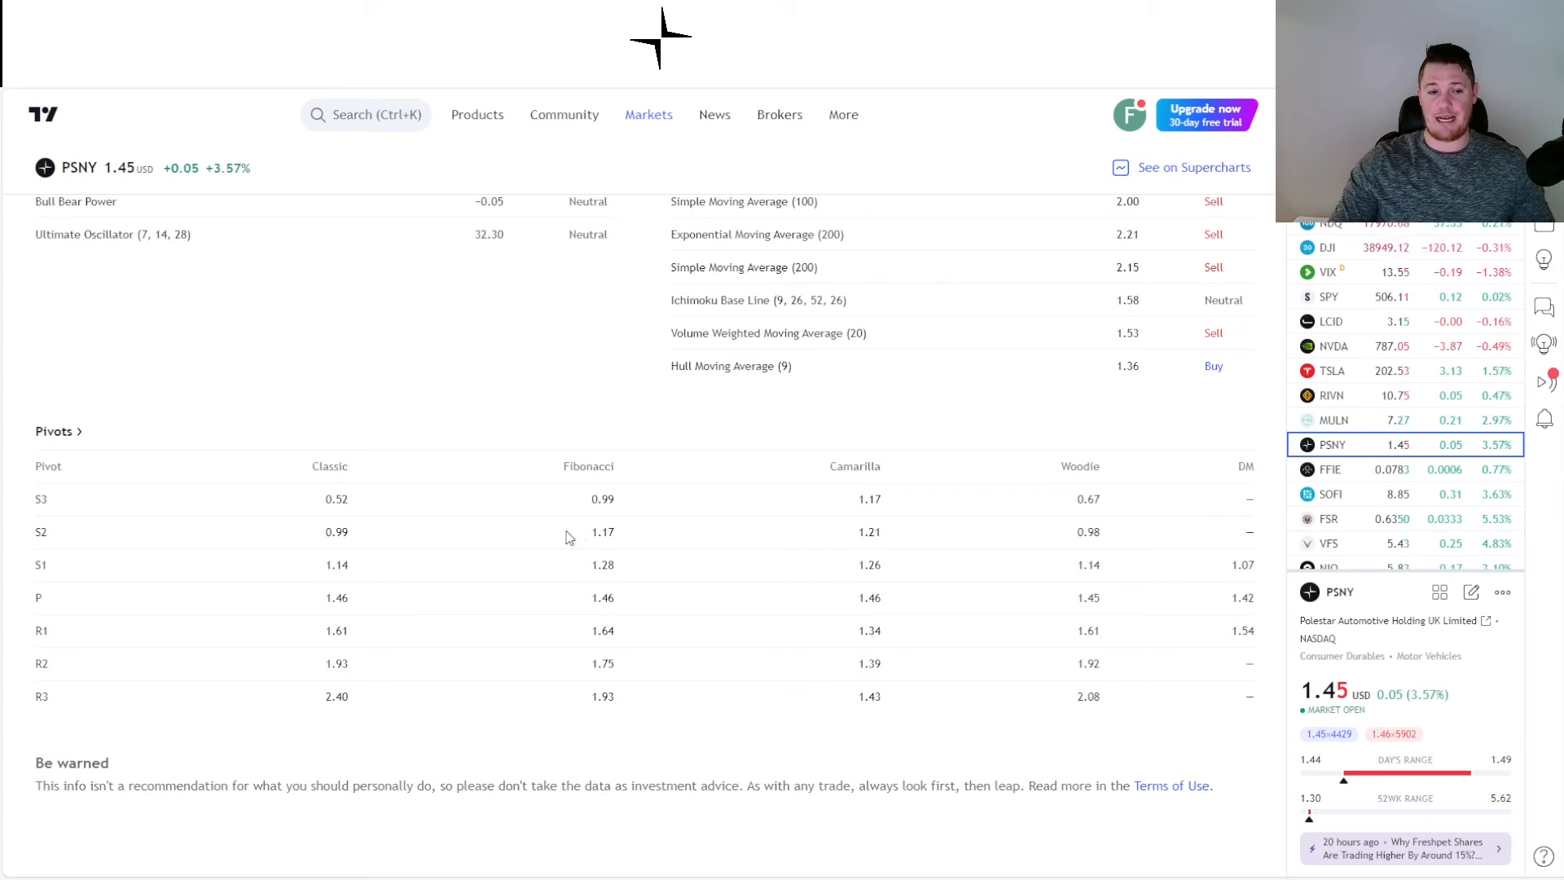
mouse_move(626, 552)
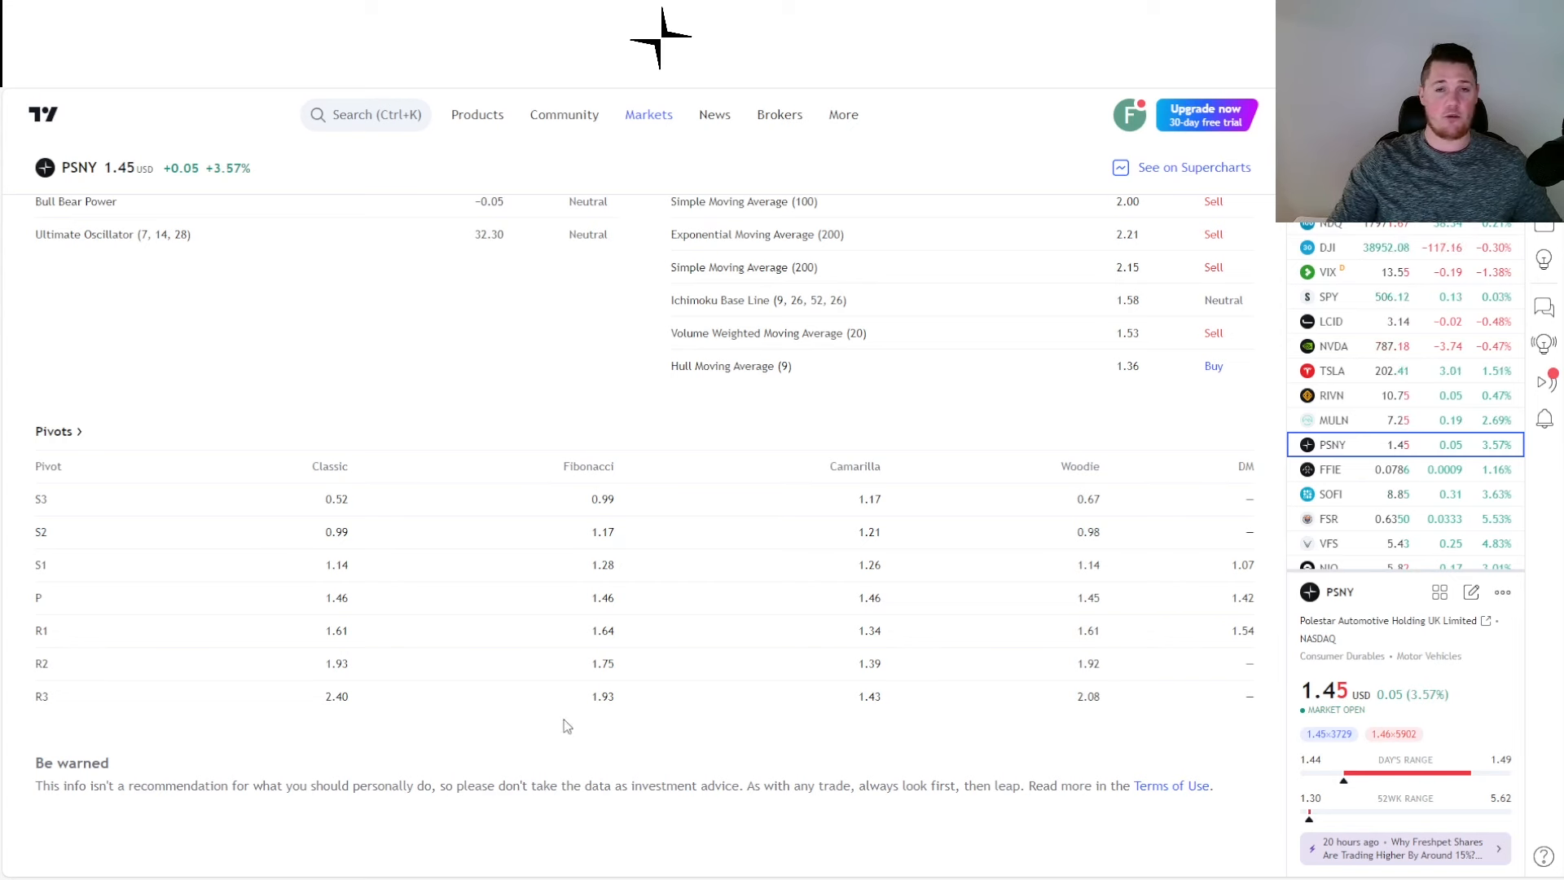
mouse_move(575, 761)
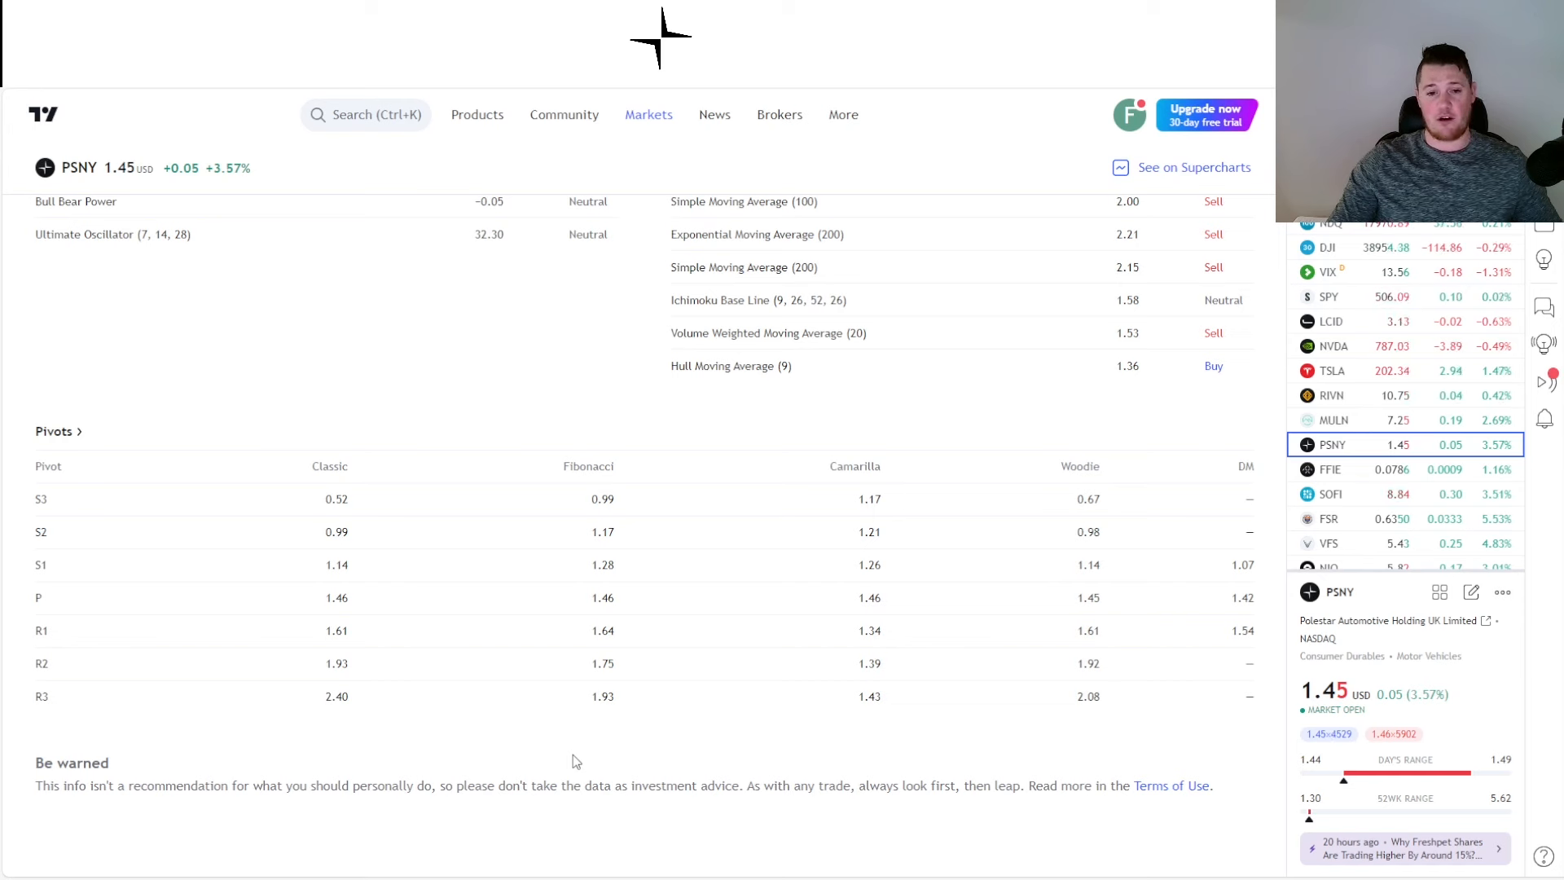
mouse_move(548, 371)
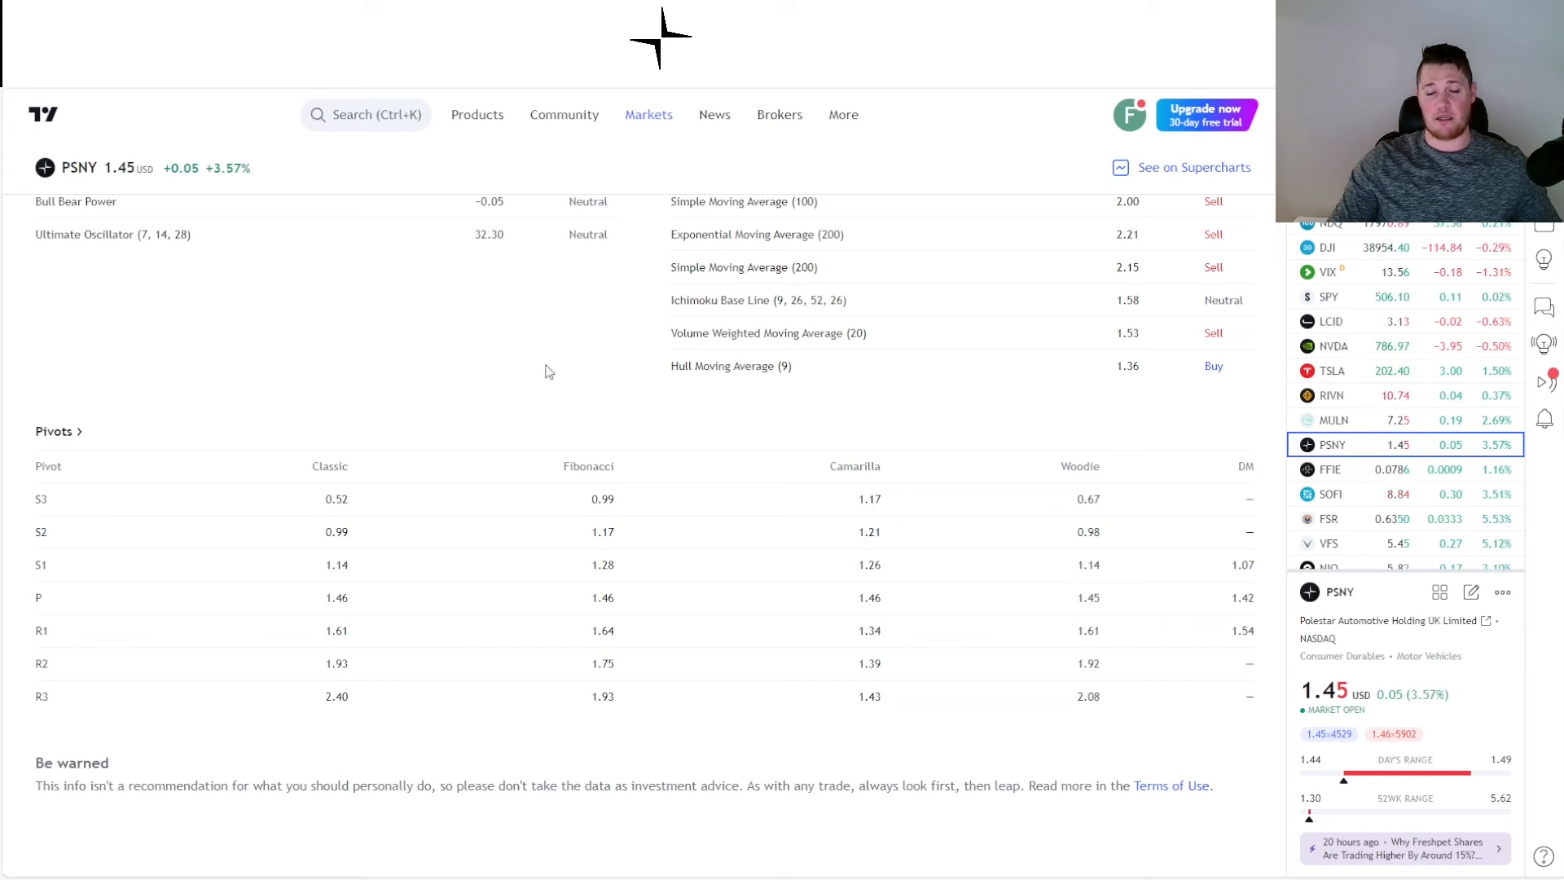